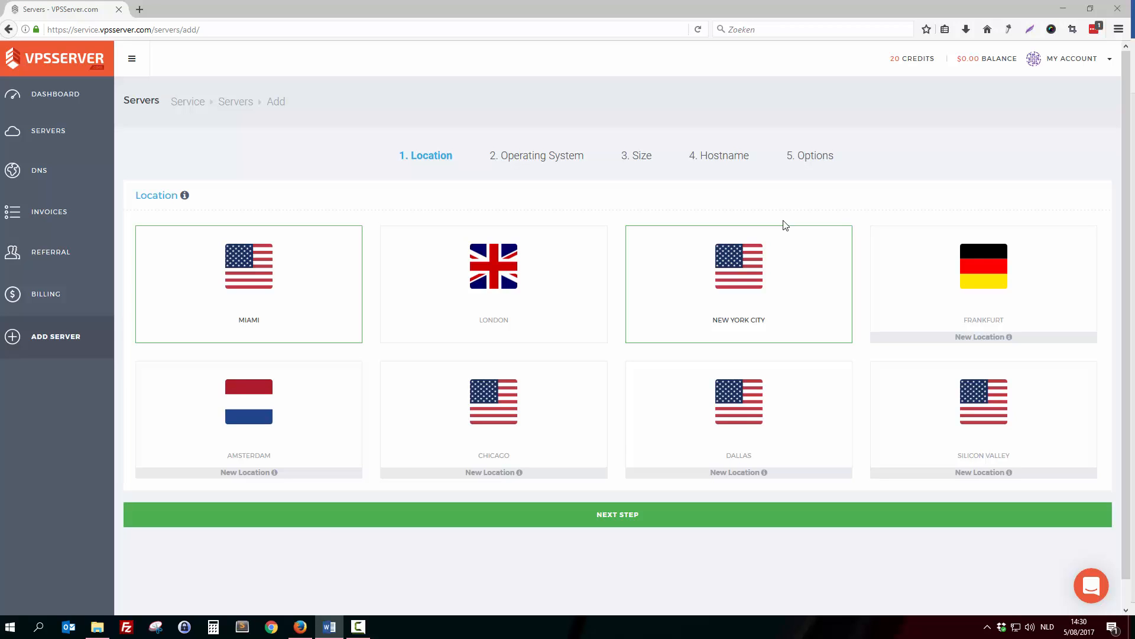
mouse_move(782, 227)
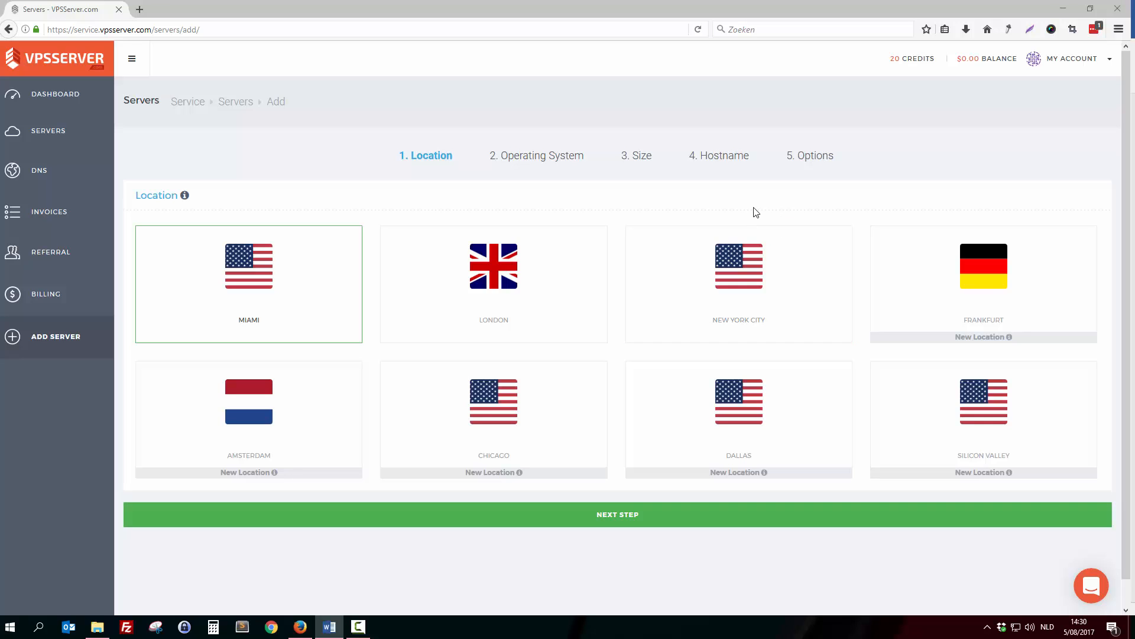
mouse_move(157, 5)
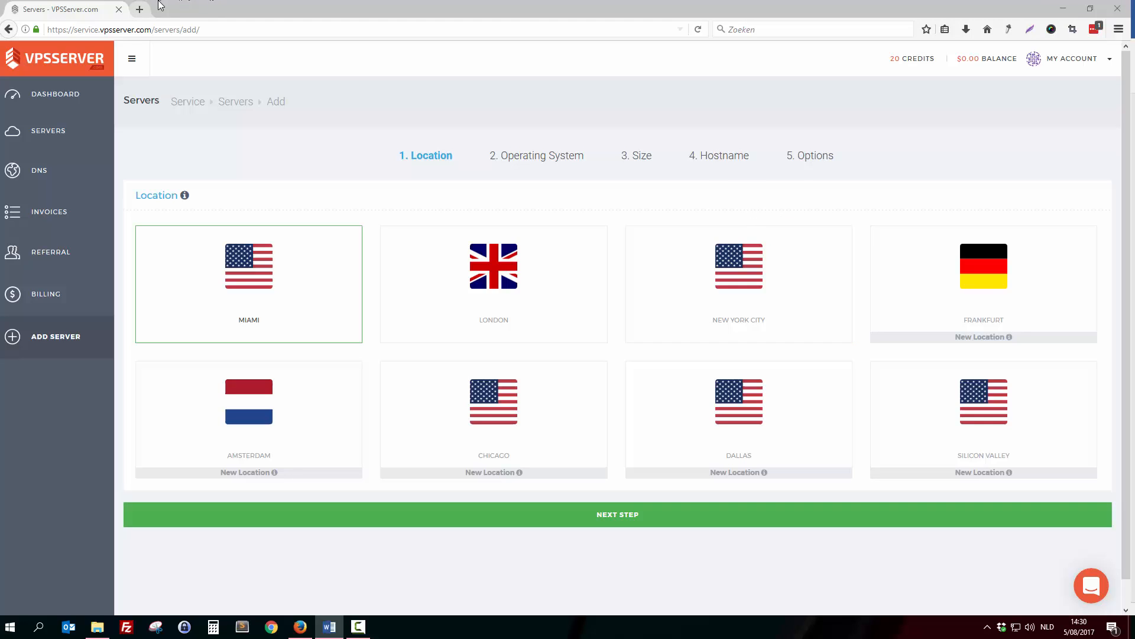
Step: Load the VPSServer.com public homepage in a second browser tab
click(140, 8)
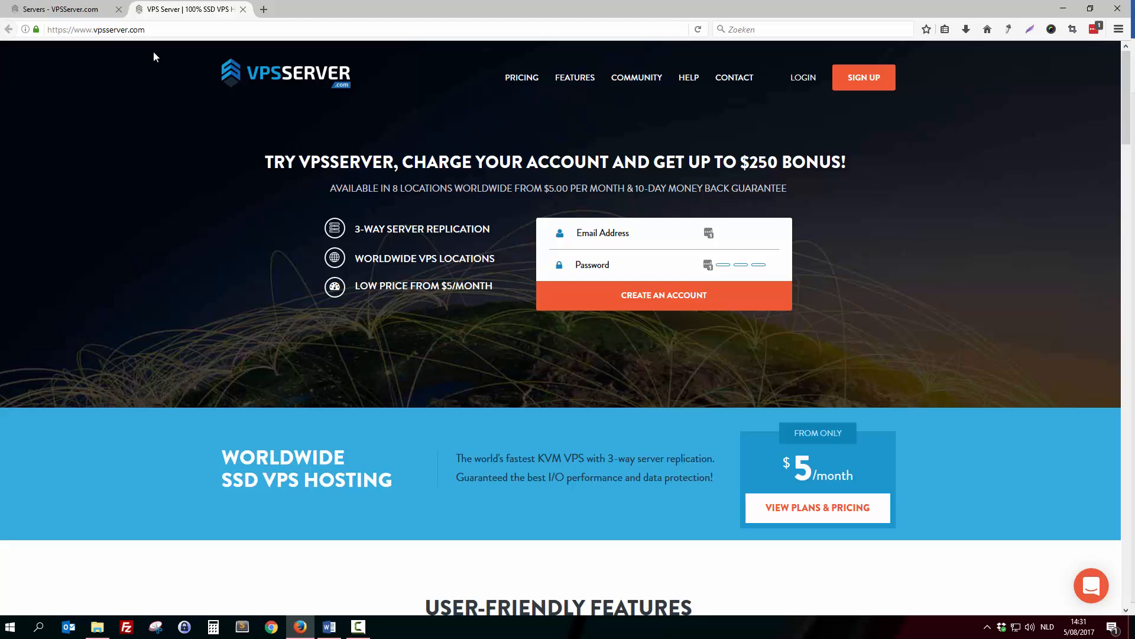
mouse_move(168, 67)
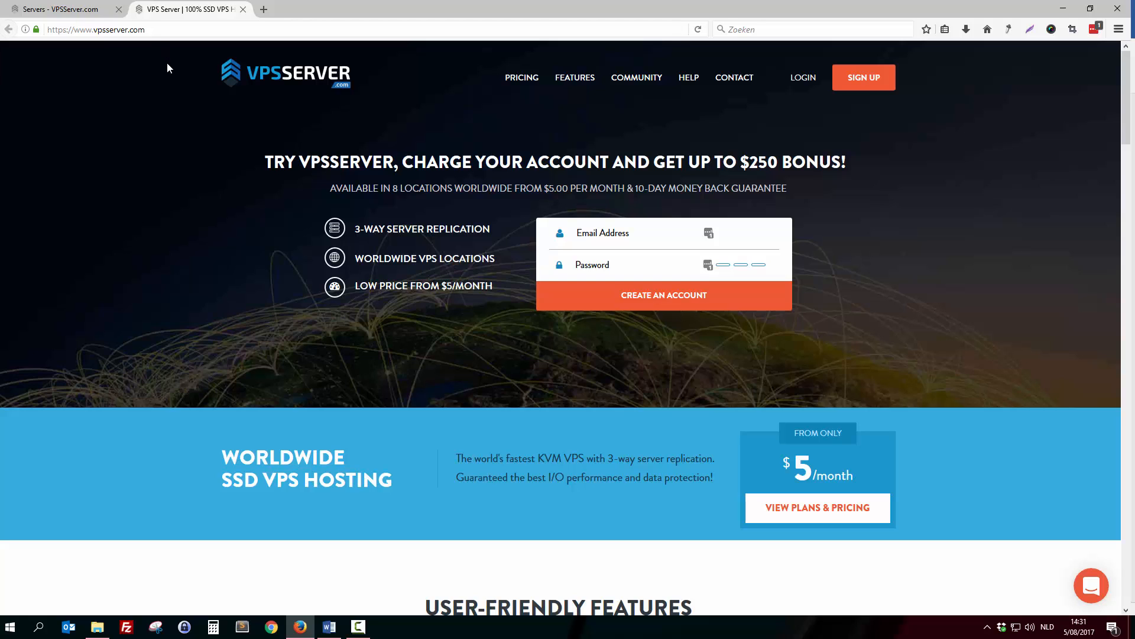
mouse_move(315, 90)
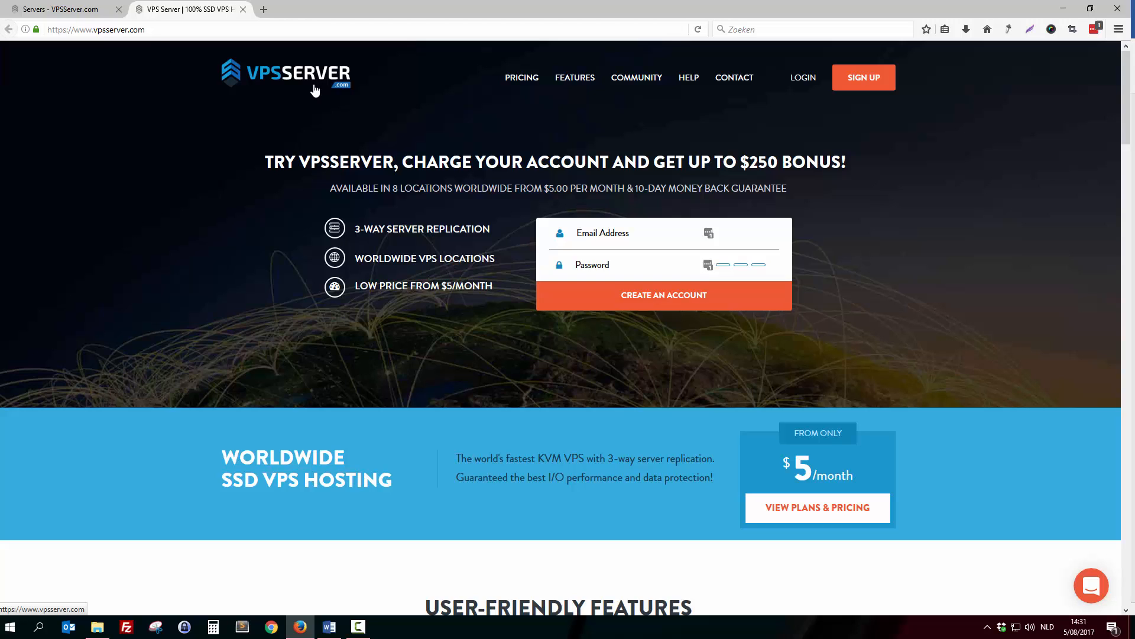
mouse_move(566, 6)
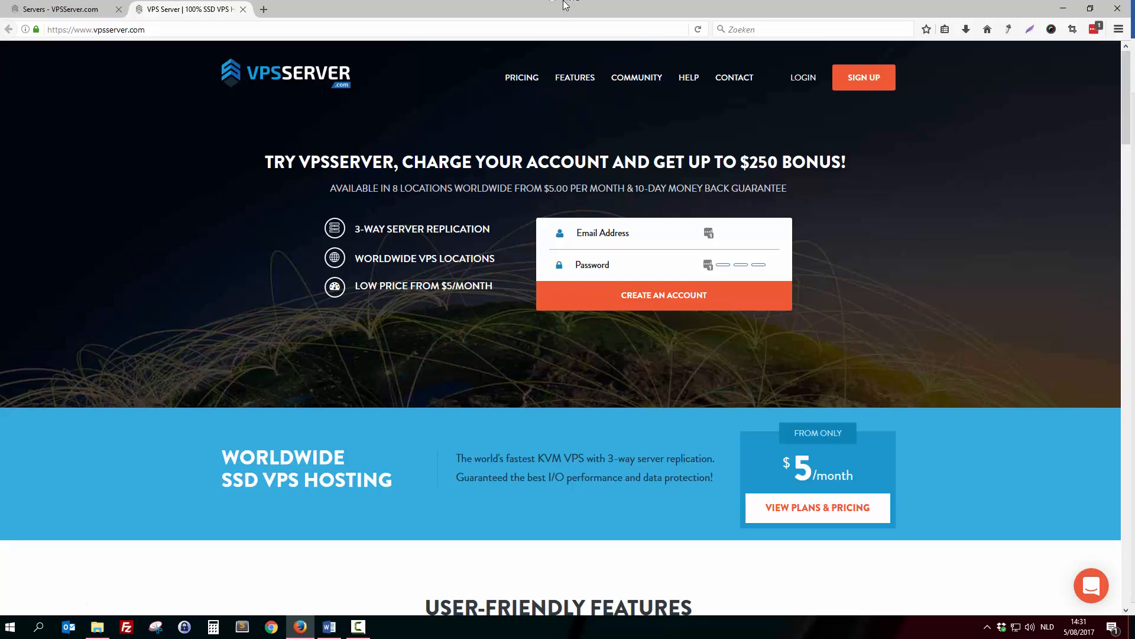
mouse_move(296, 103)
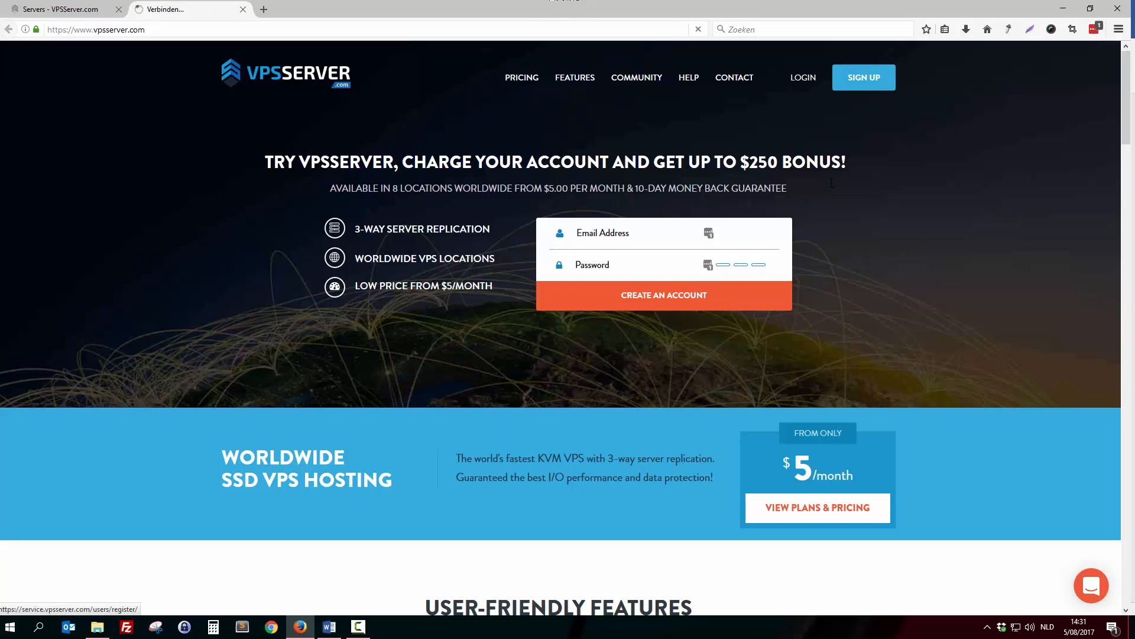
Step: Go to the new customer registration page from the homepage SIGN UP link
click(662, 295)
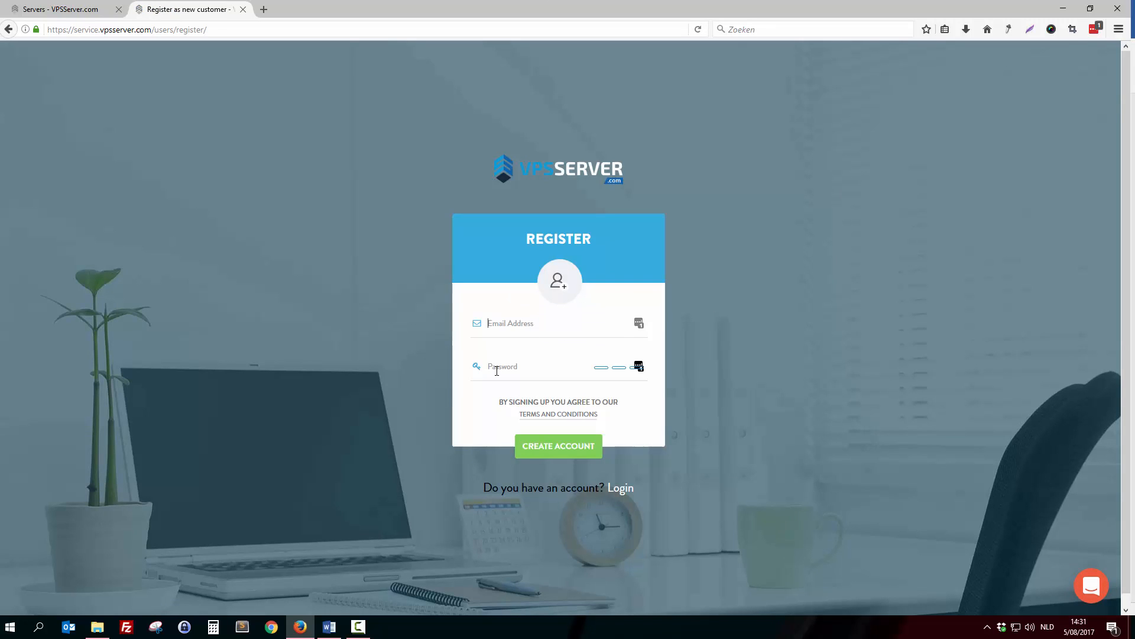
mouse_move(557, 446)
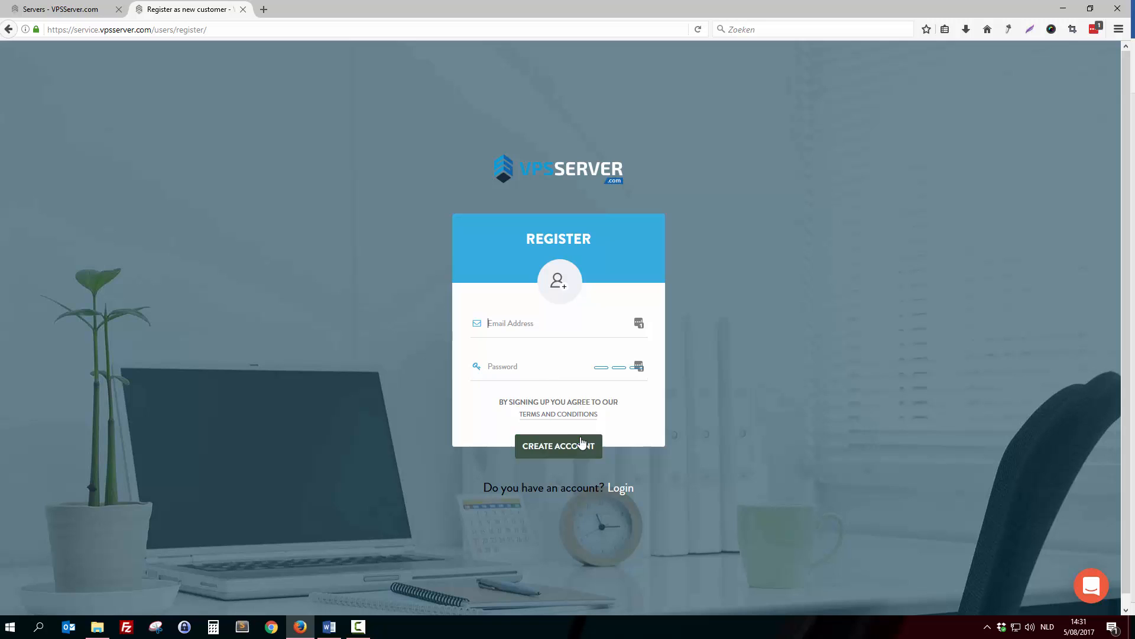
mouse_move(504, 282)
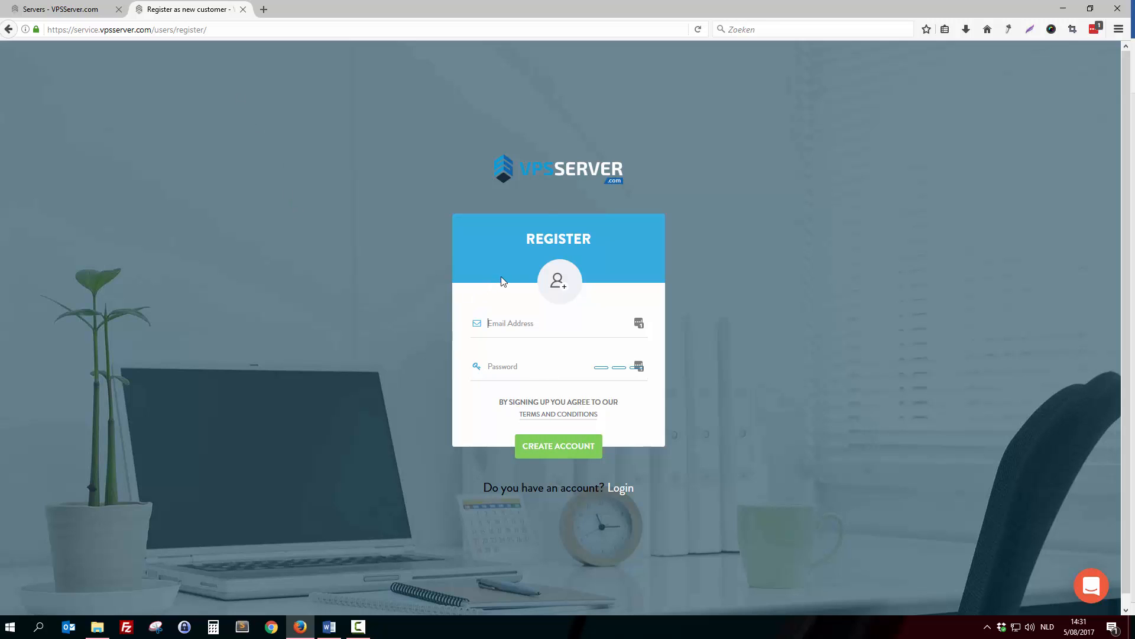
mouse_move(324, 148)
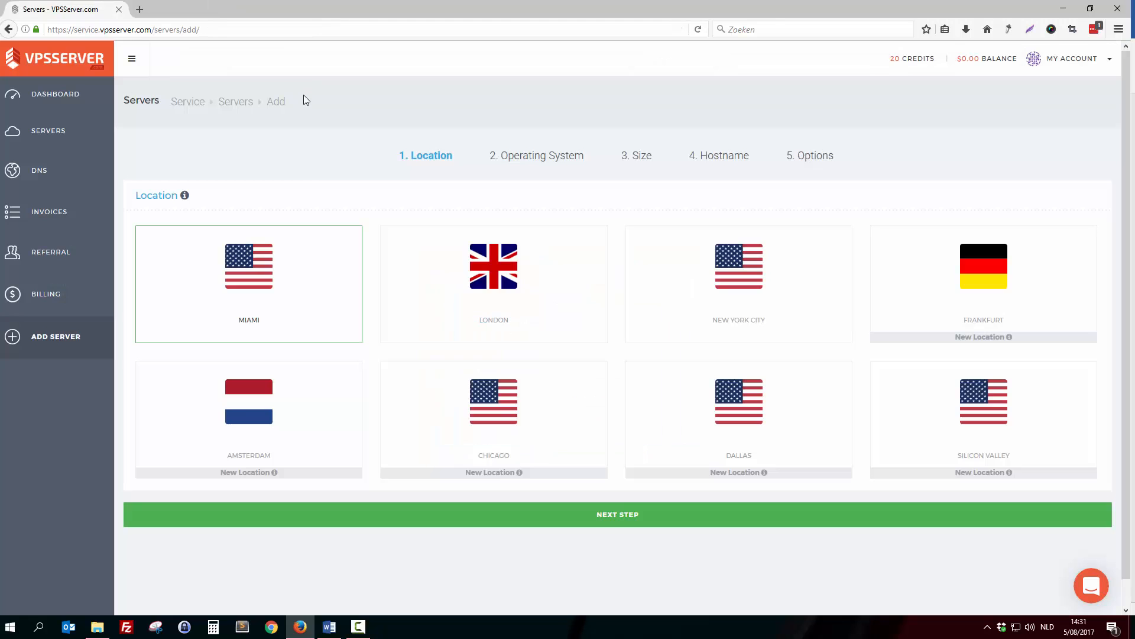
mouse_move(78, 68)
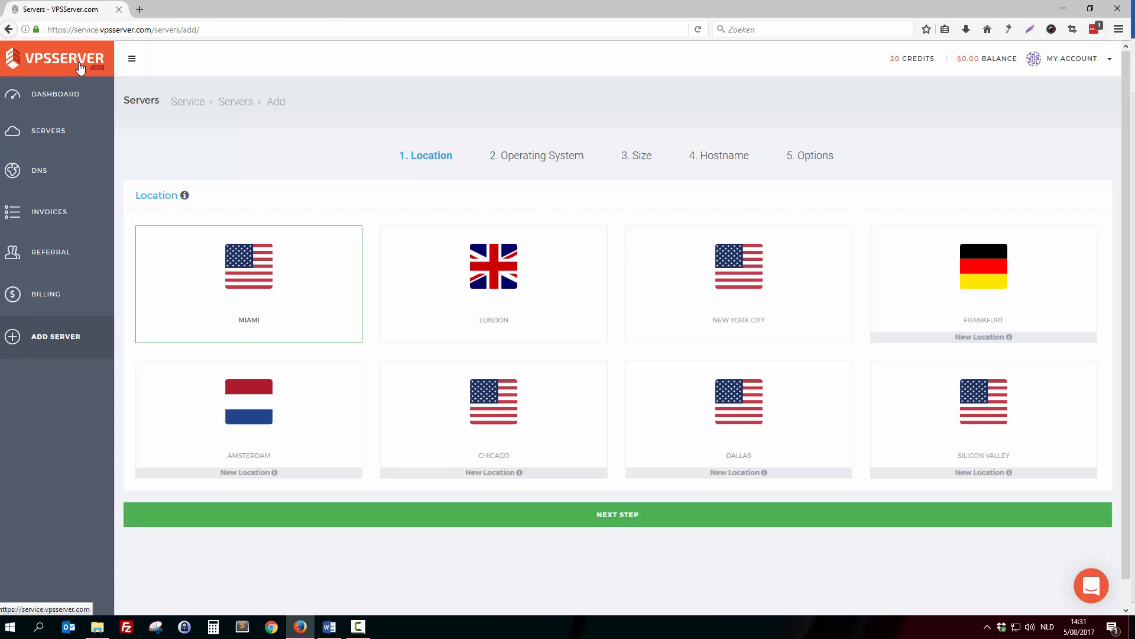
mouse_move(76, 99)
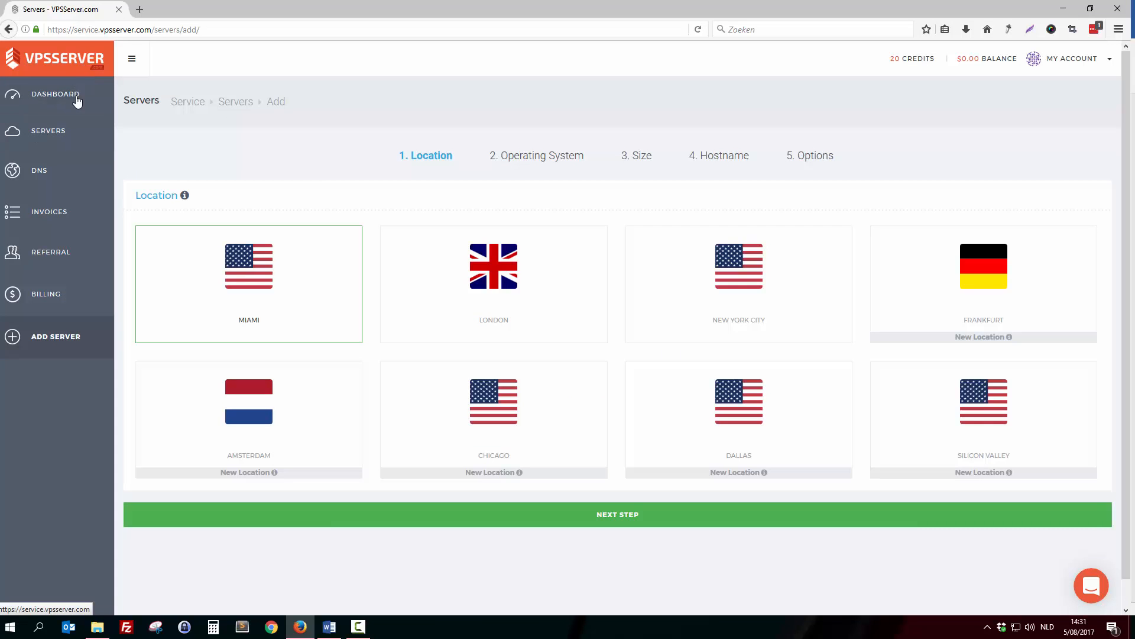
mouse_move(32, 344)
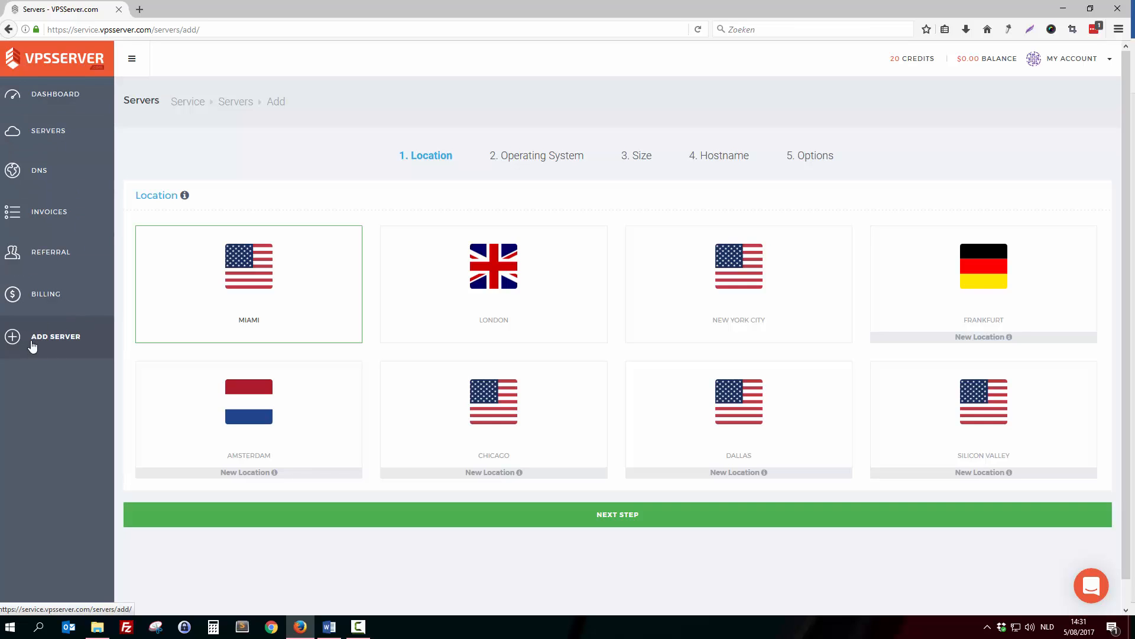
Step: Restart the new server order form from ADD SERVER in the sidebar
click(55, 336)
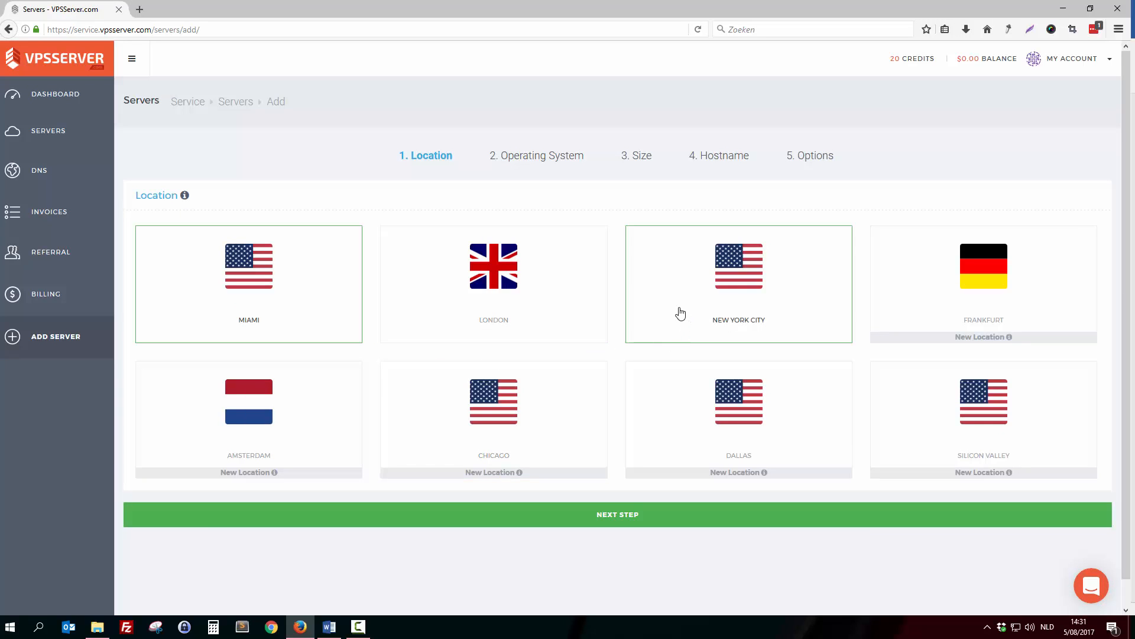
mouse_move(711, 316)
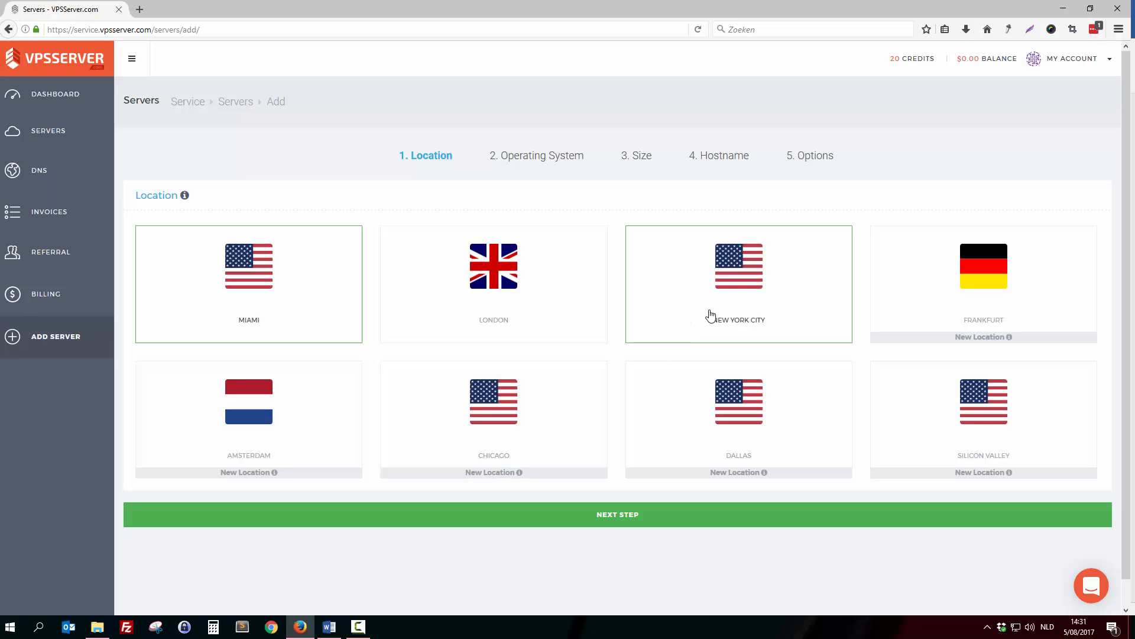
mouse_move(756, 291)
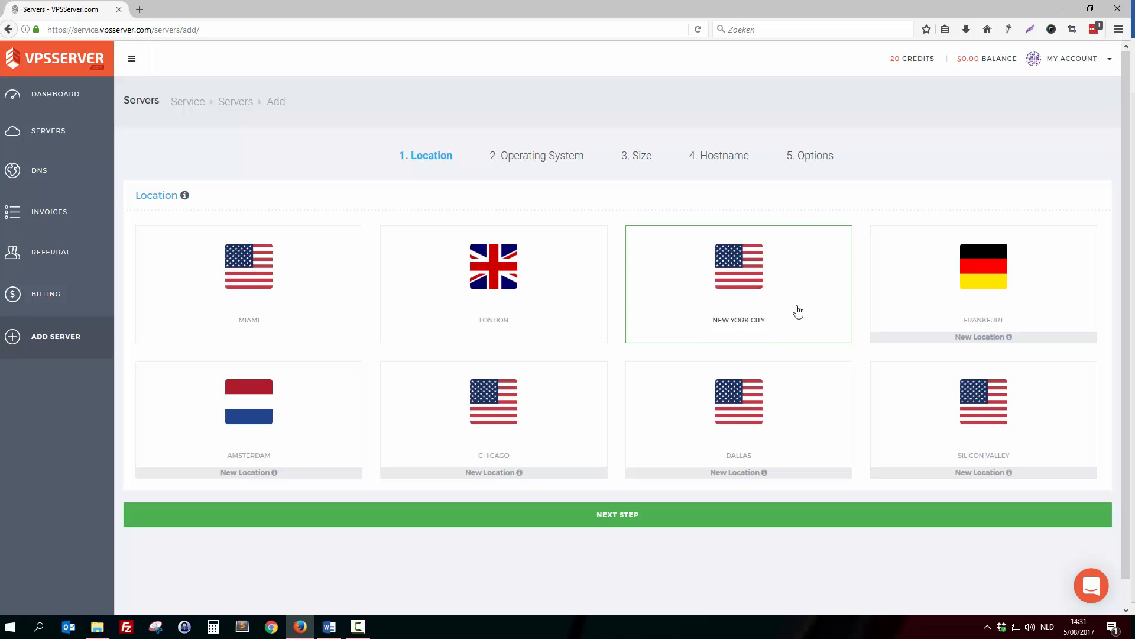
mouse_move(617, 514)
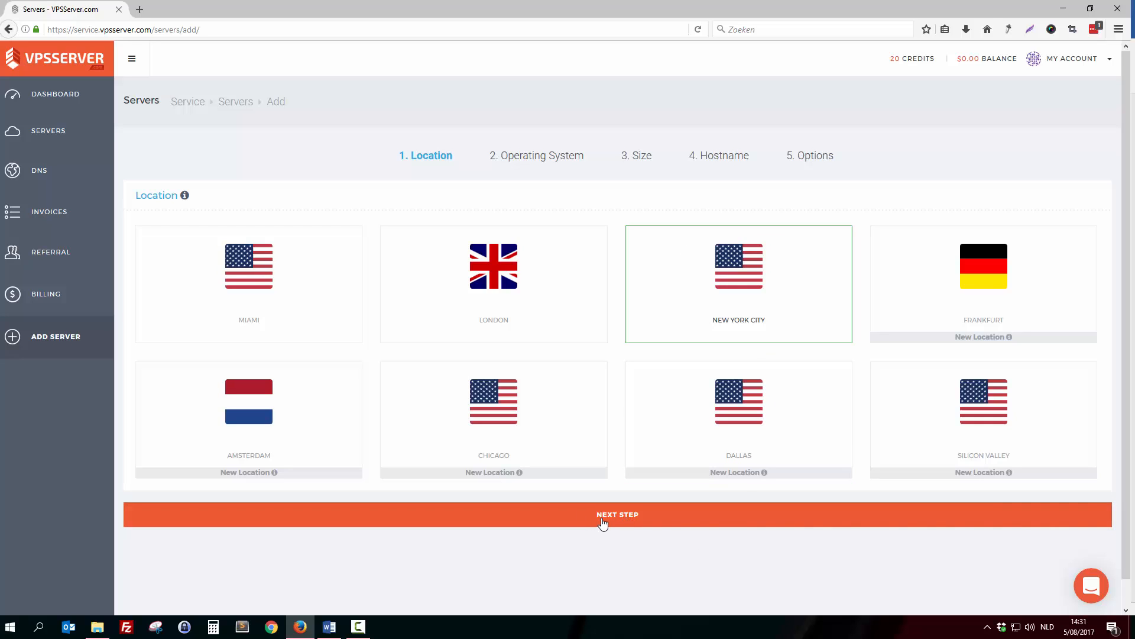
Step: Confirm the location, choose Windows Server 2012 X64 STD R2 ($5.00/mo), and continue to sizing
click(617, 515)
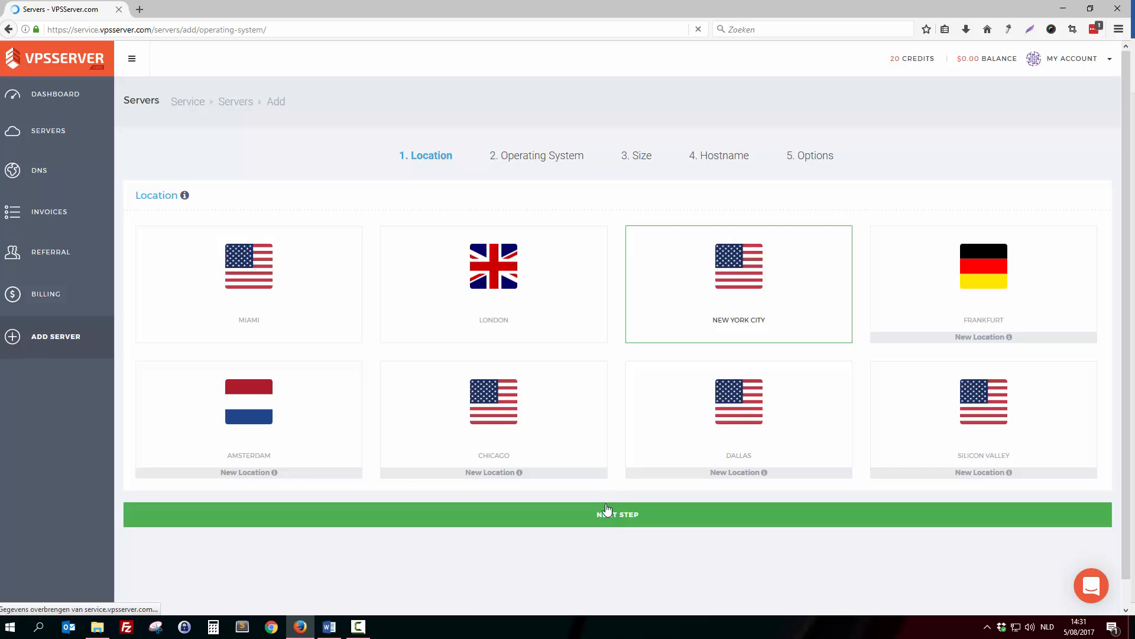
click(617, 513)
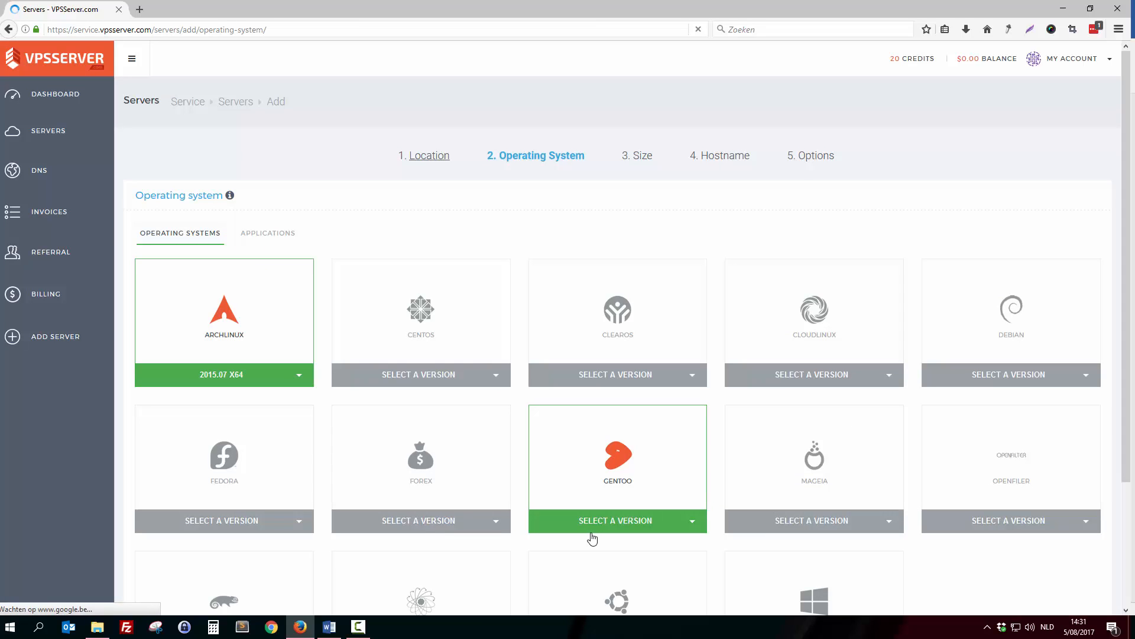
mouse_move(253, 218)
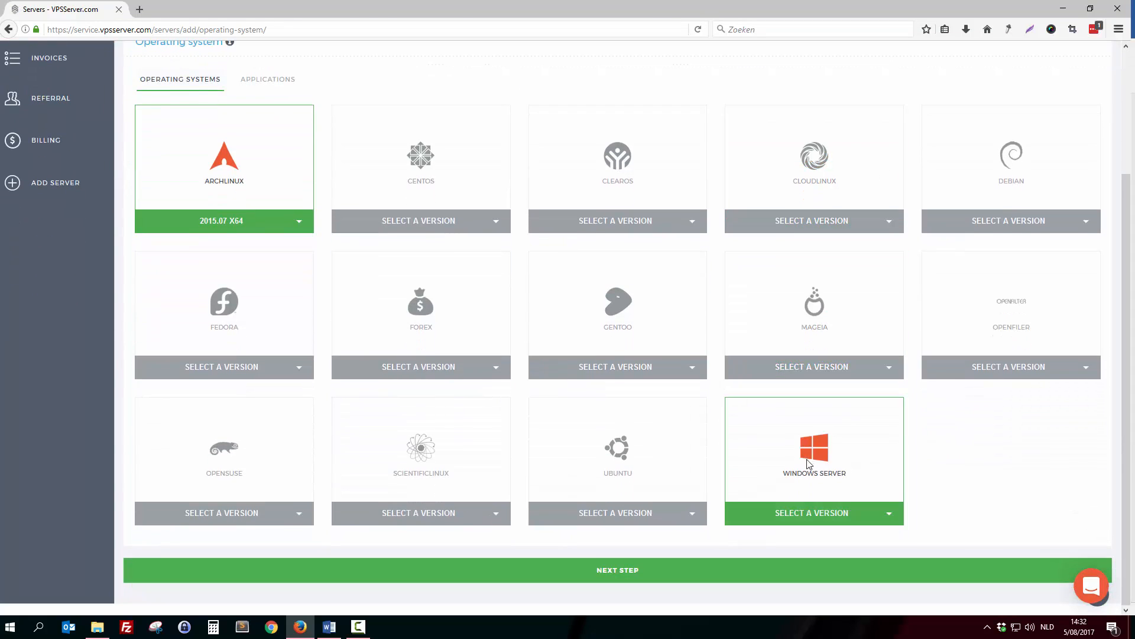
mouse_move(812, 453)
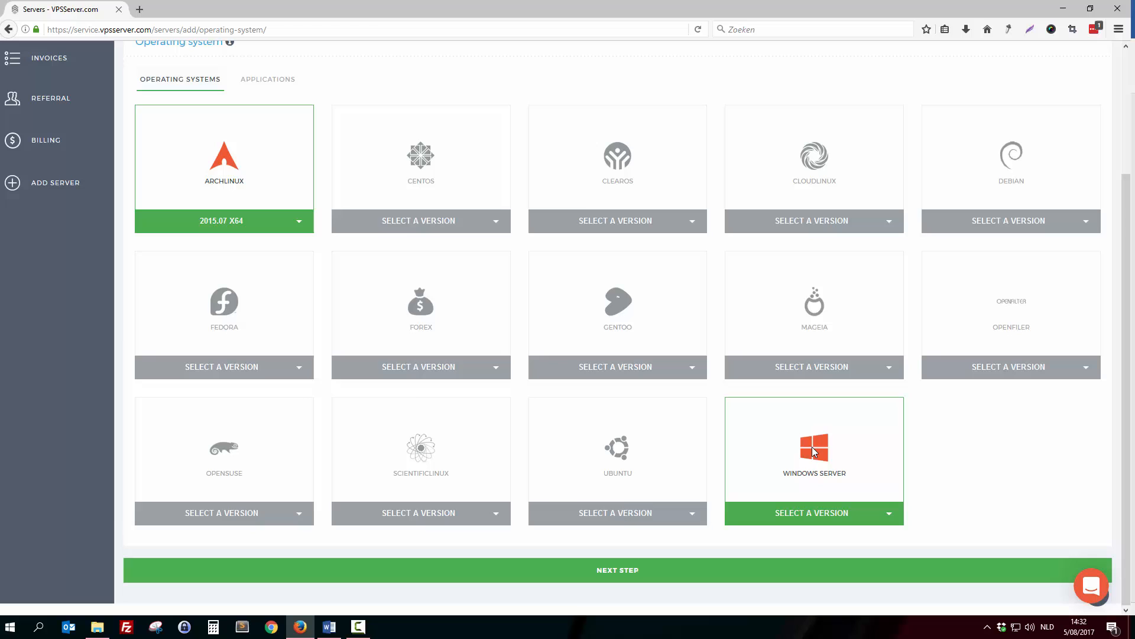
mouse_move(894, 518)
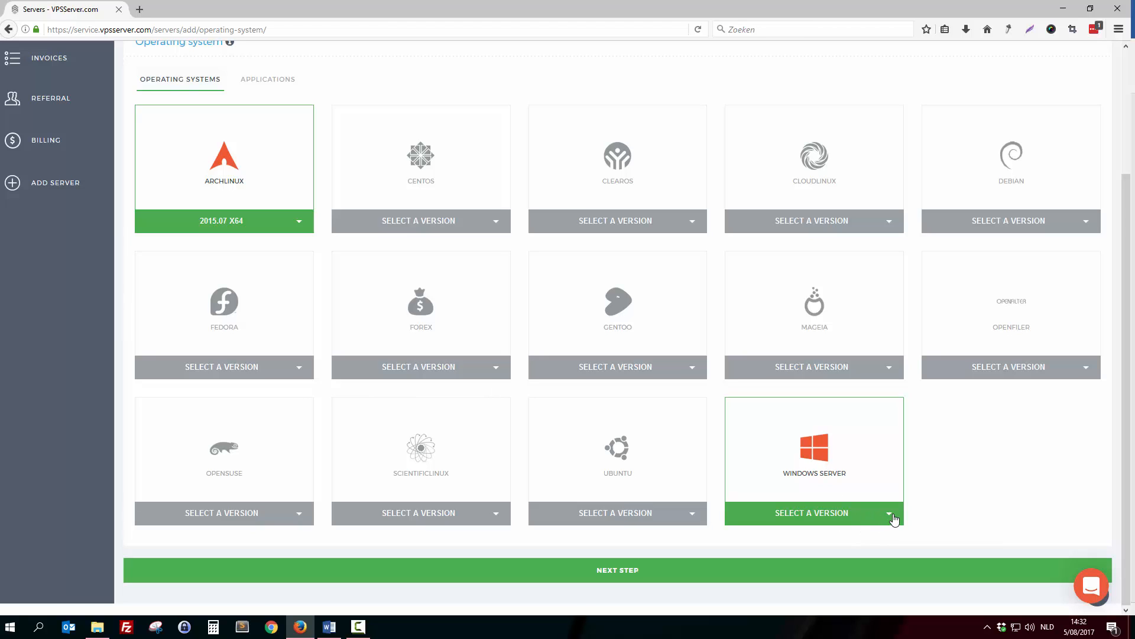
click(814, 512)
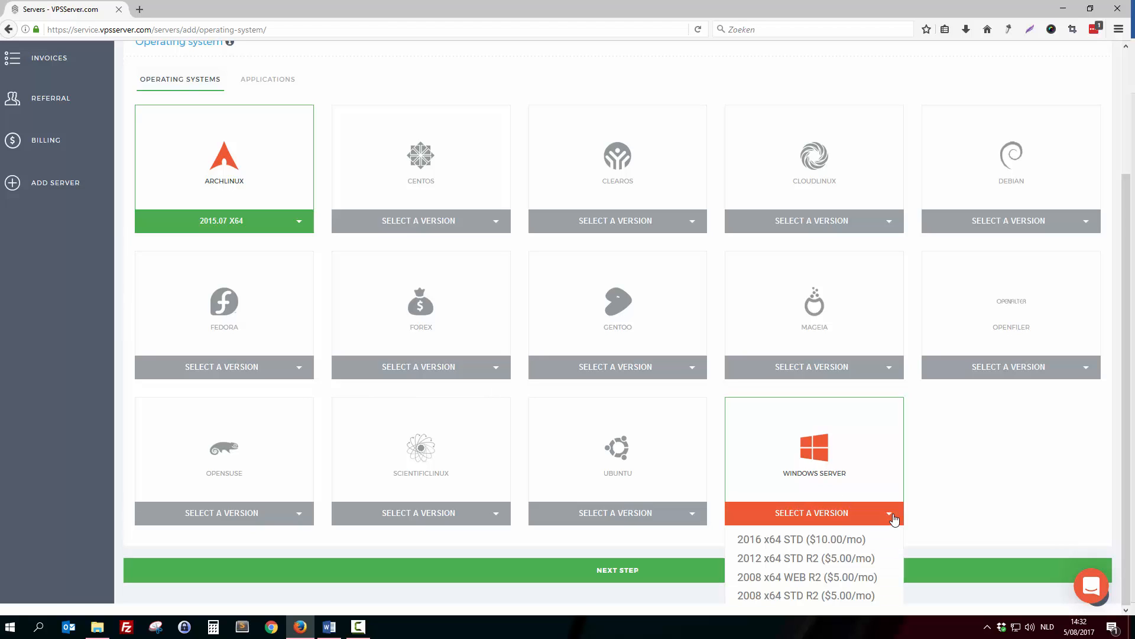
mouse_move(806, 557)
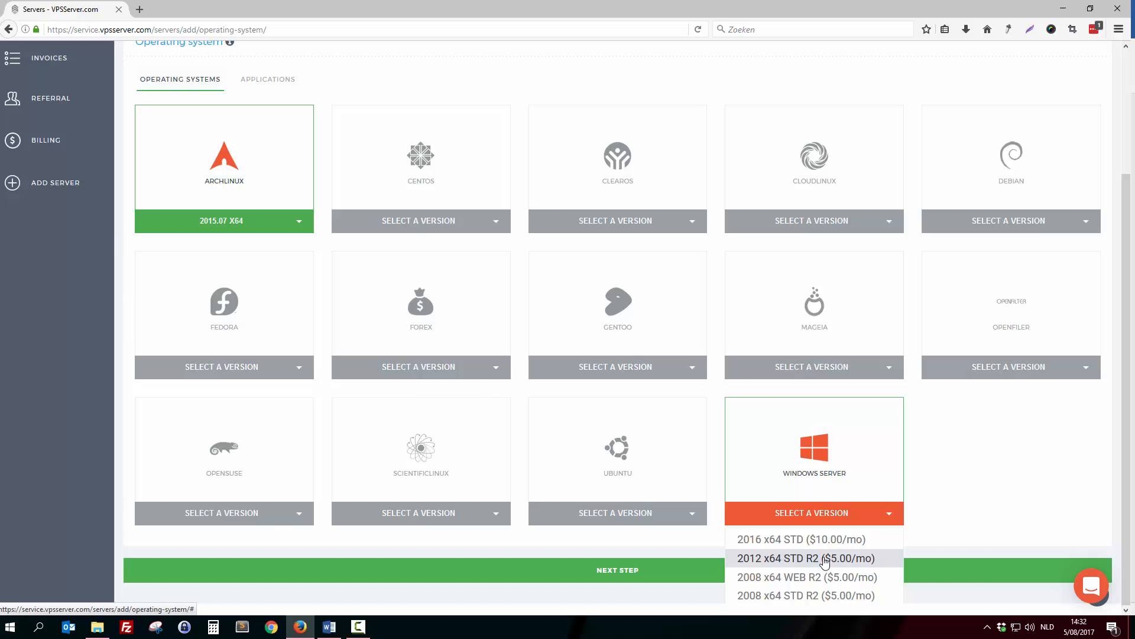
mouse_move(755, 567)
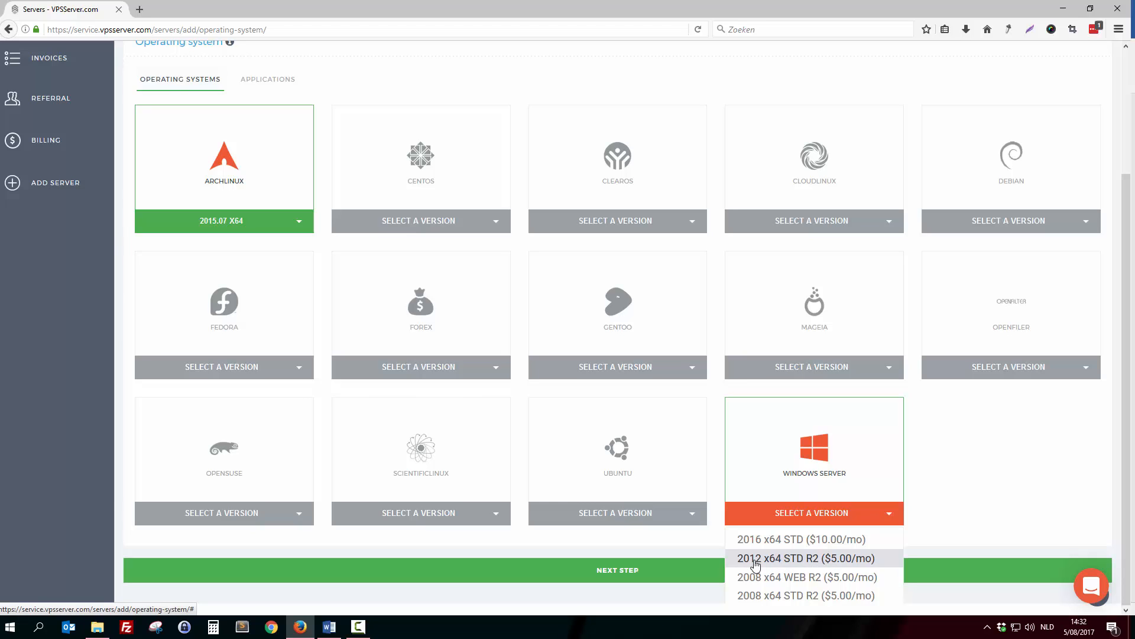
mouse_move(754, 572)
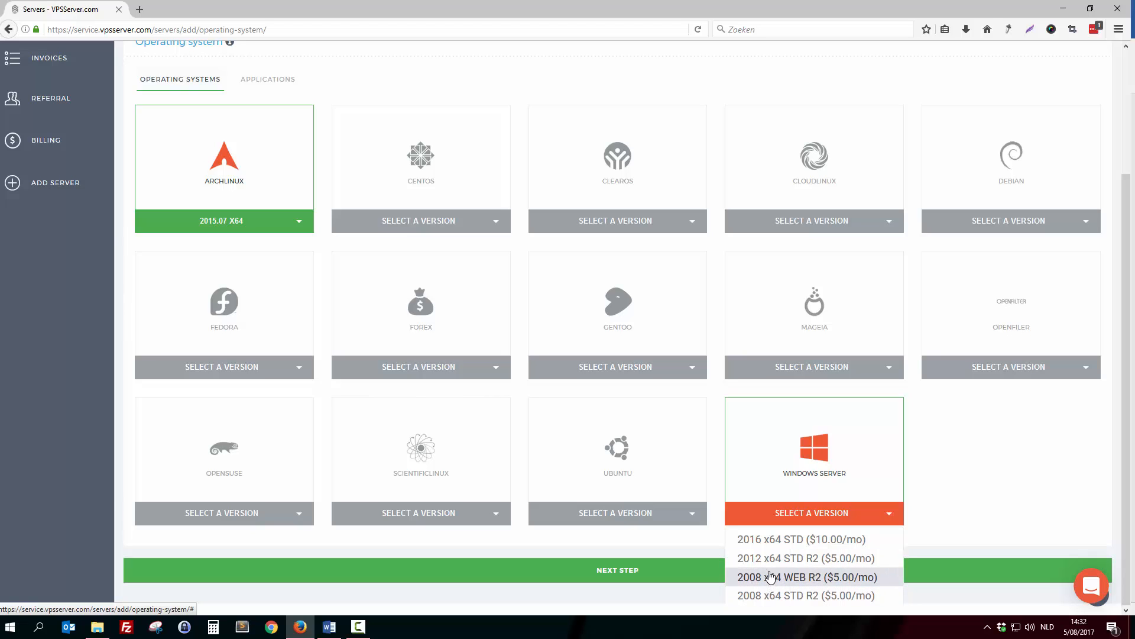
click(804, 557)
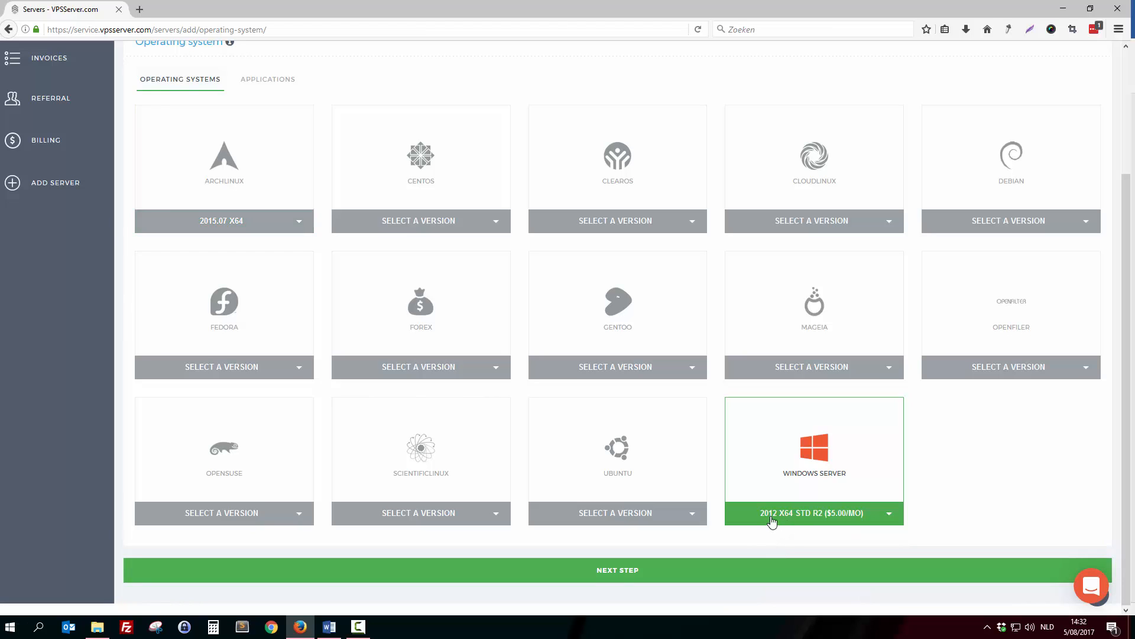
mouse_move(830, 554)
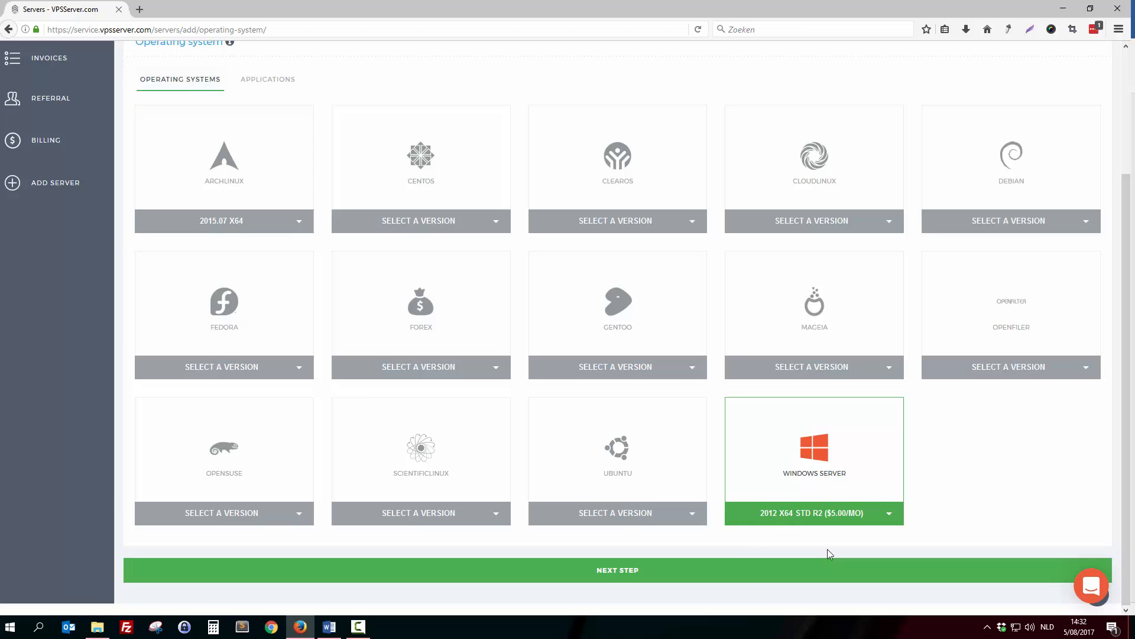
click(617, 570)
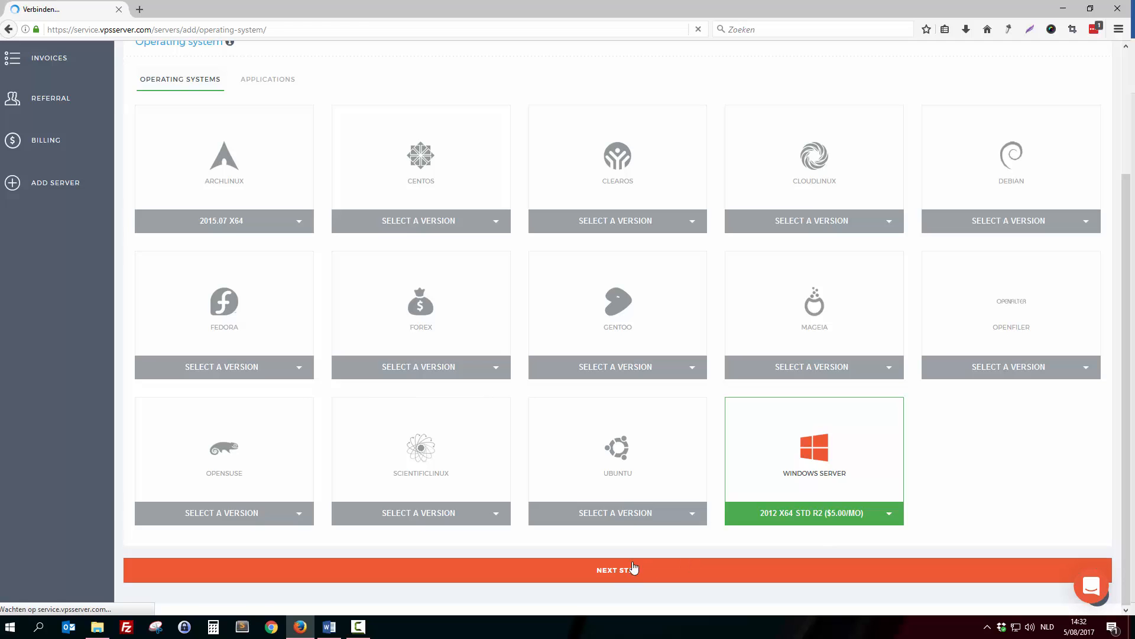
Step: Keep the $20/month size (2 GB, 4 CPU, 100 GB SSD) and the default hostname windowsvirtio-2048mb-nyc-04
click(616, 569)
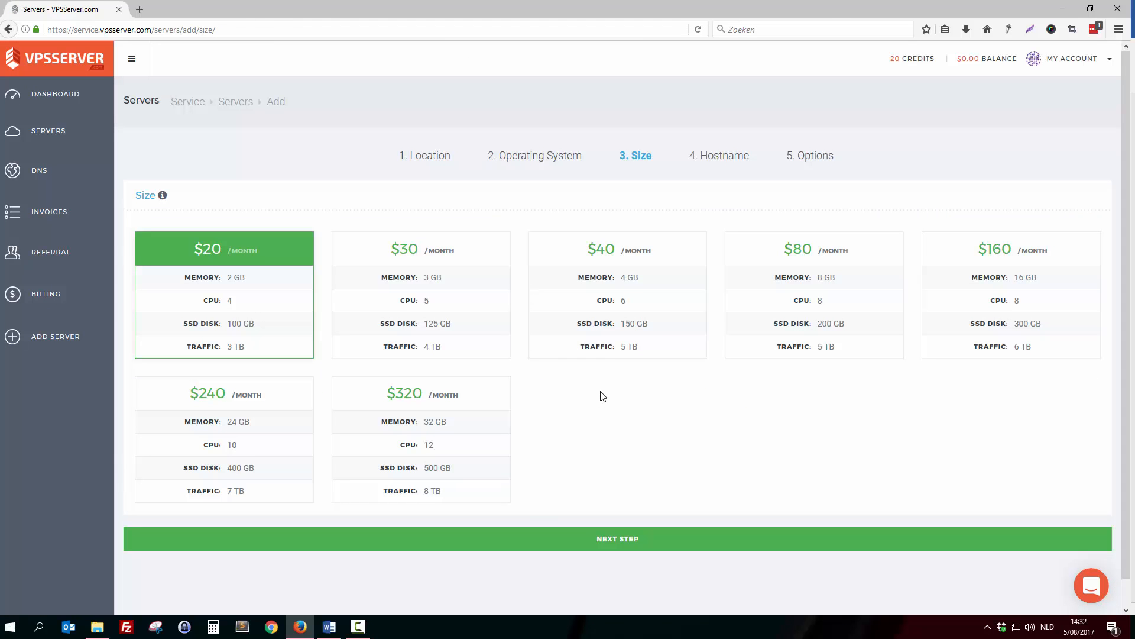
mouse_move(156, 197)
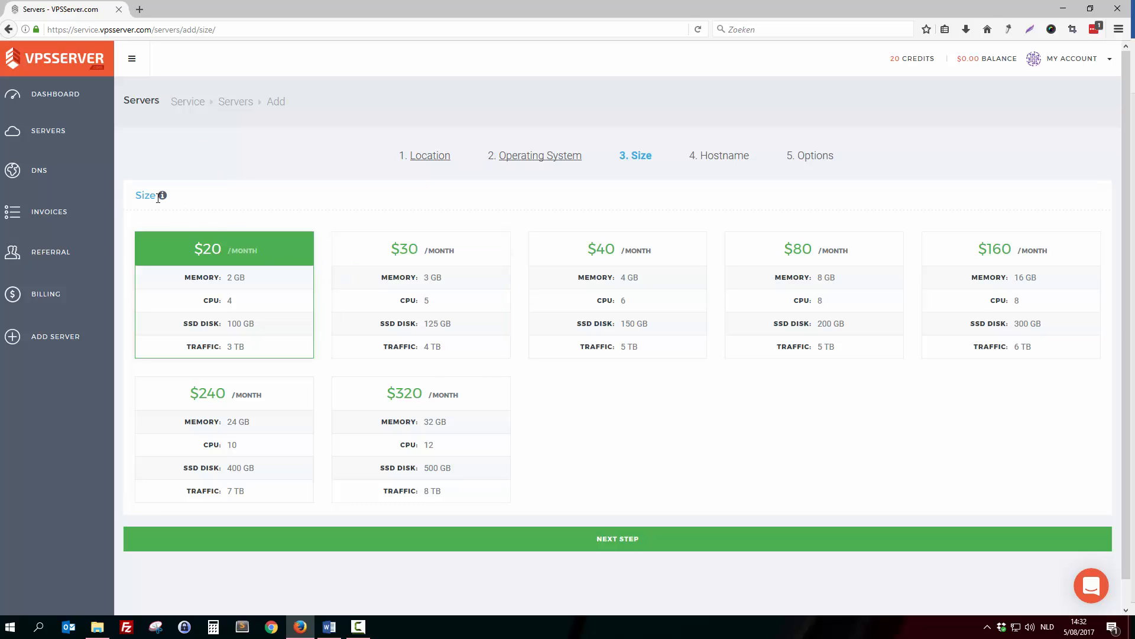
mouse_move(250, 288)
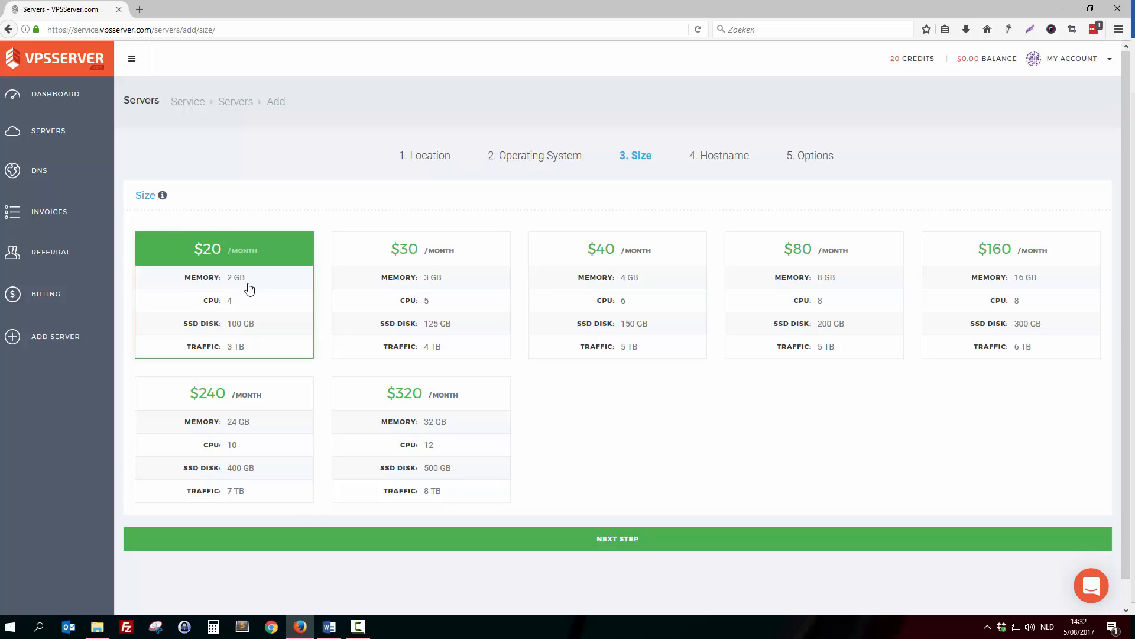
mouse_move(233, 309)
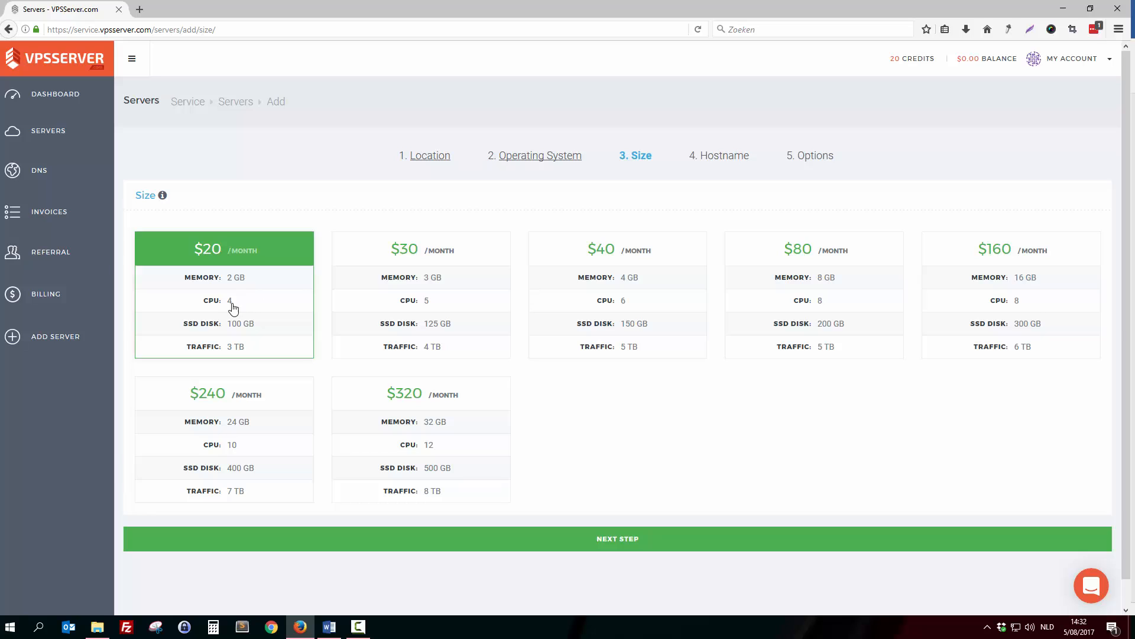
mouse_move(253, 324)
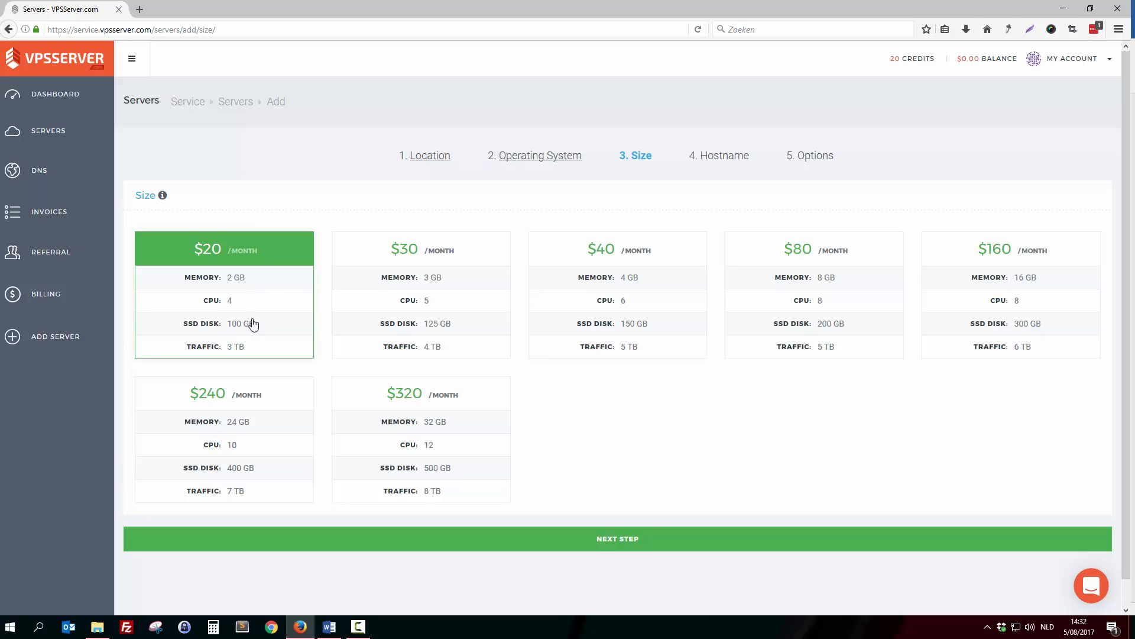
mouse_move(297, 311)
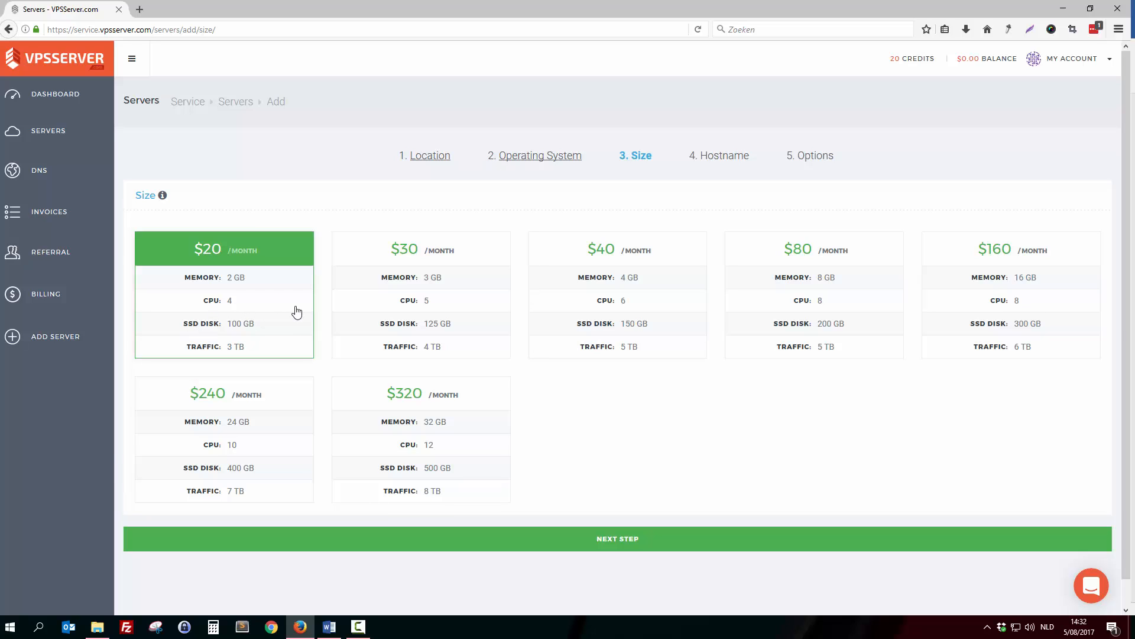
mouse_move(313, 324)
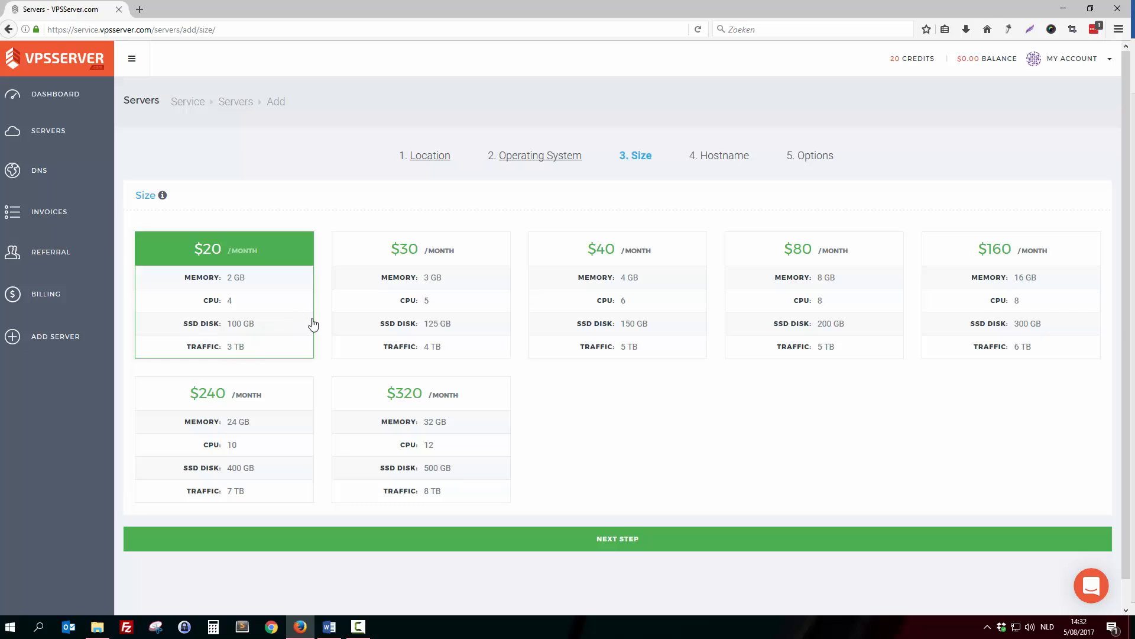
click(420, 248)
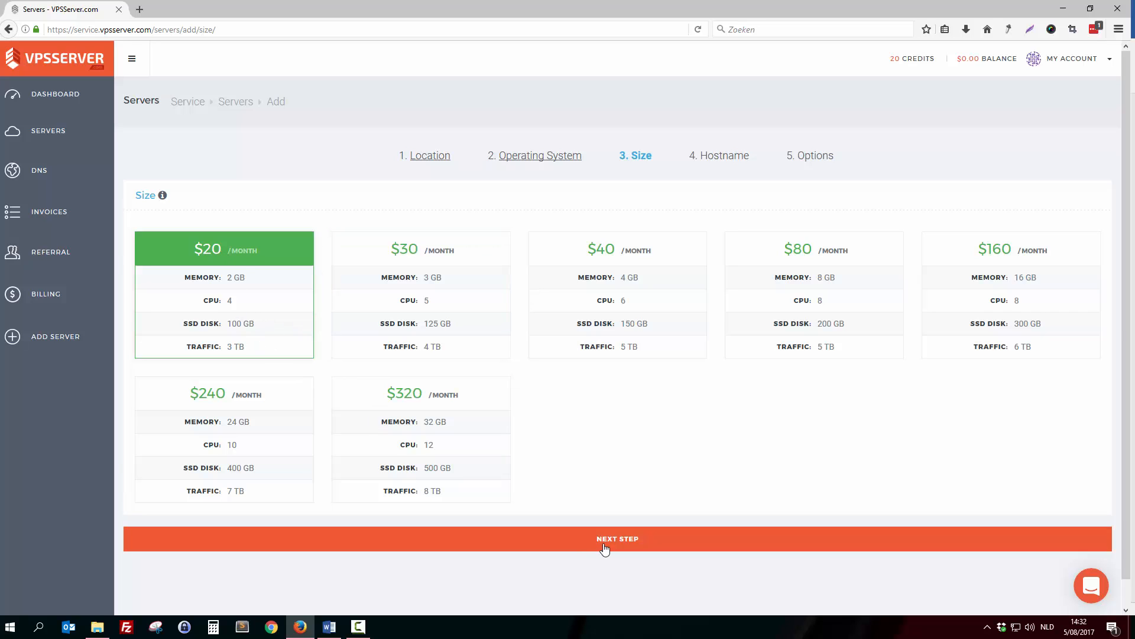
mouse_move(607, 544)
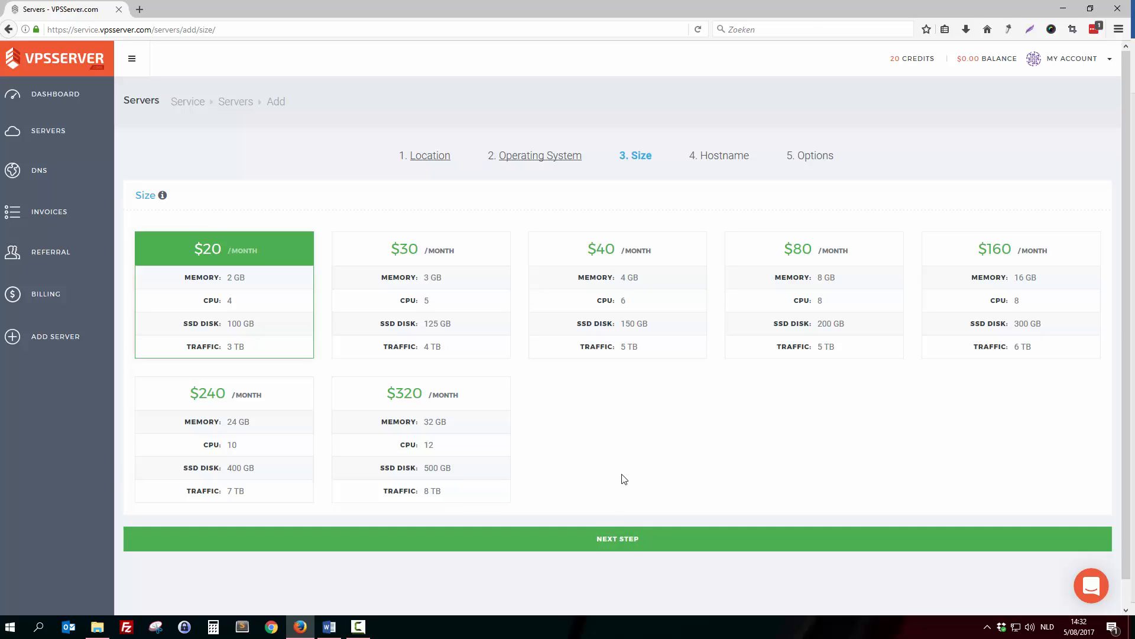
mouse_move(632, 457)
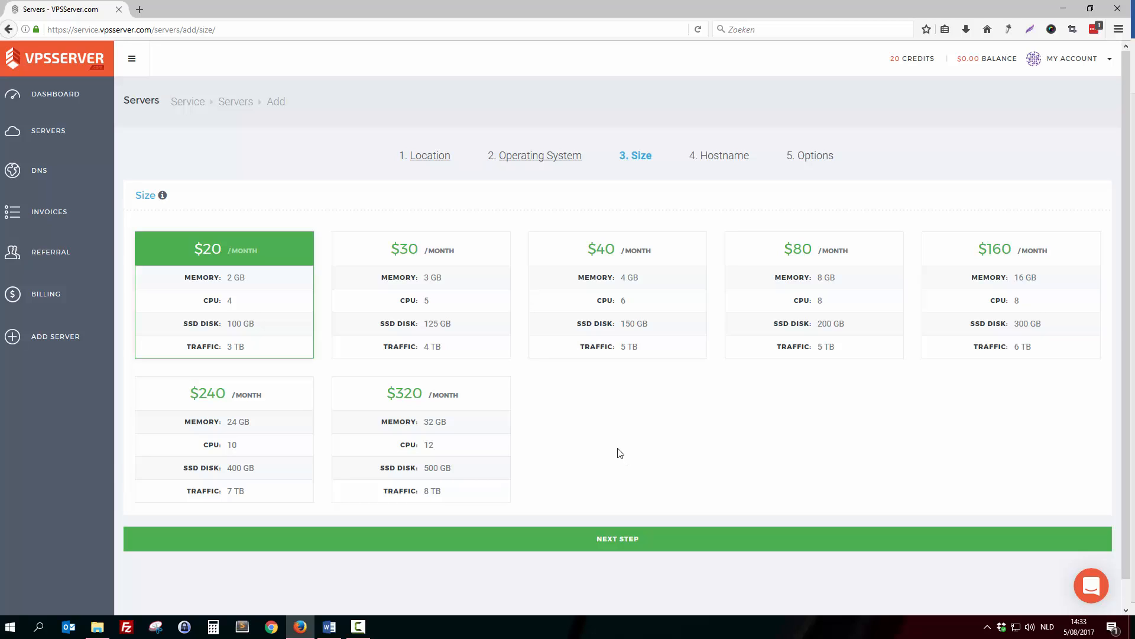
mouse_move(566, 486)
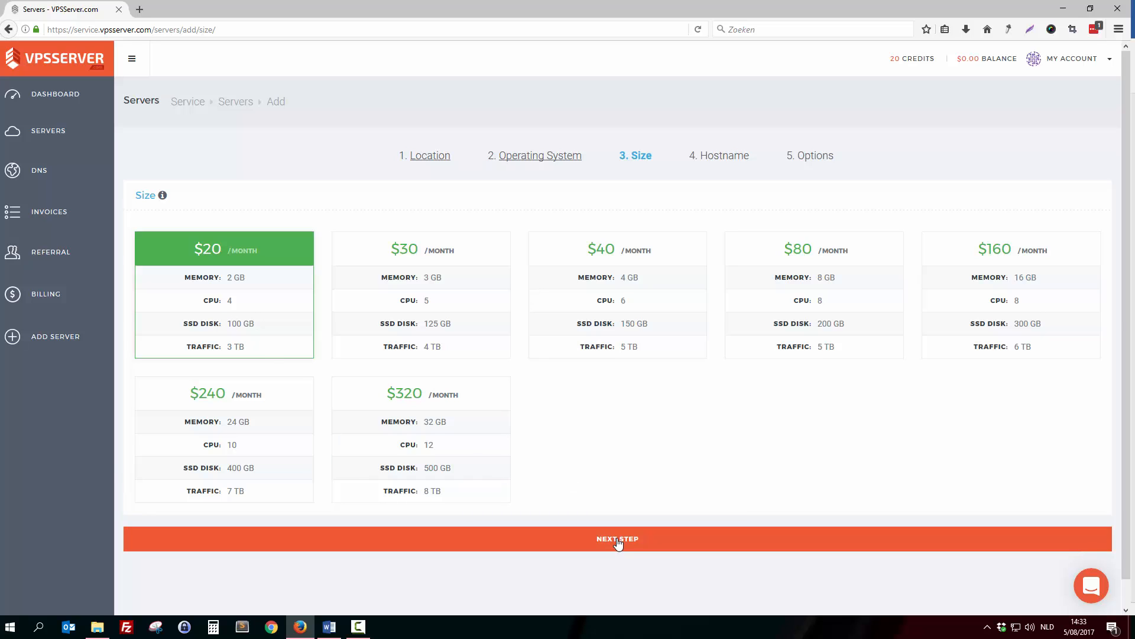
click(617, 538)
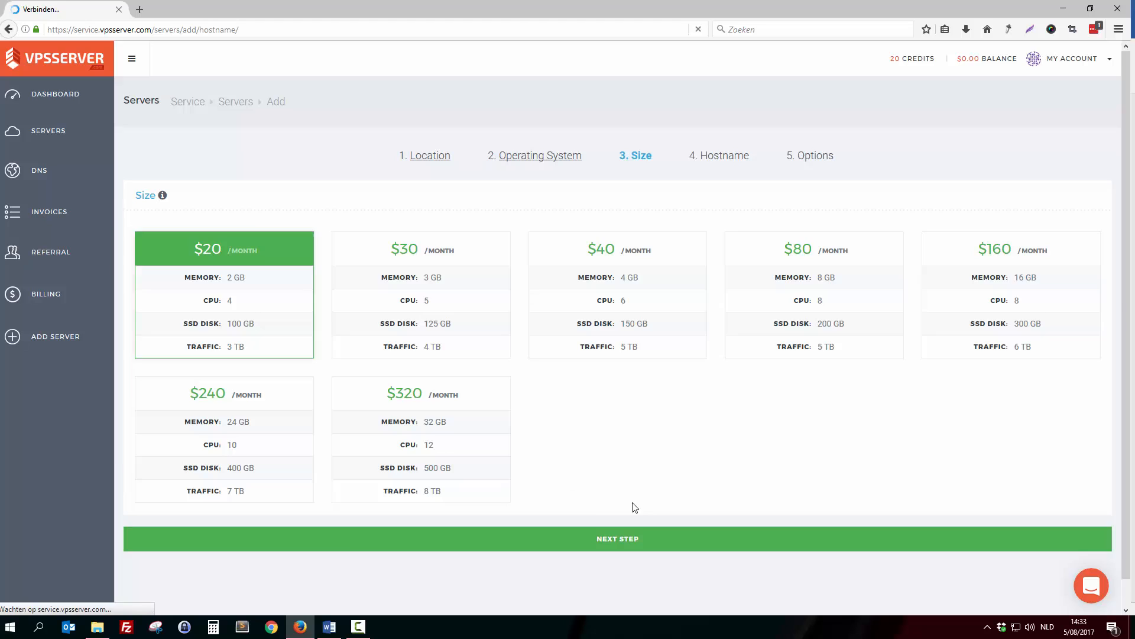
click(618, 538)
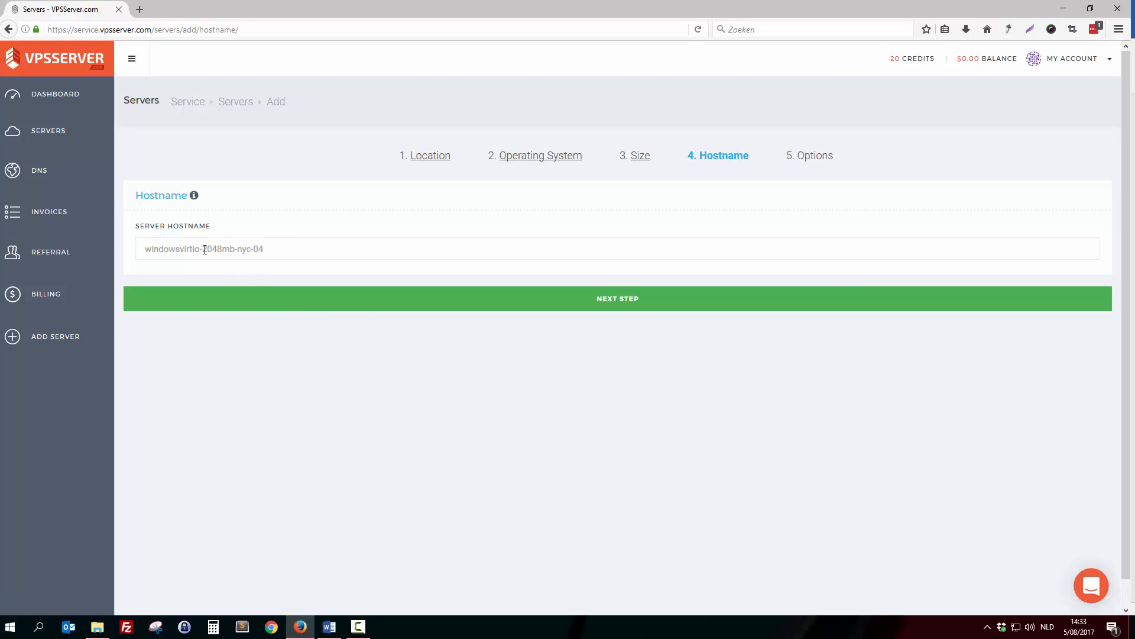
click(617, 298)
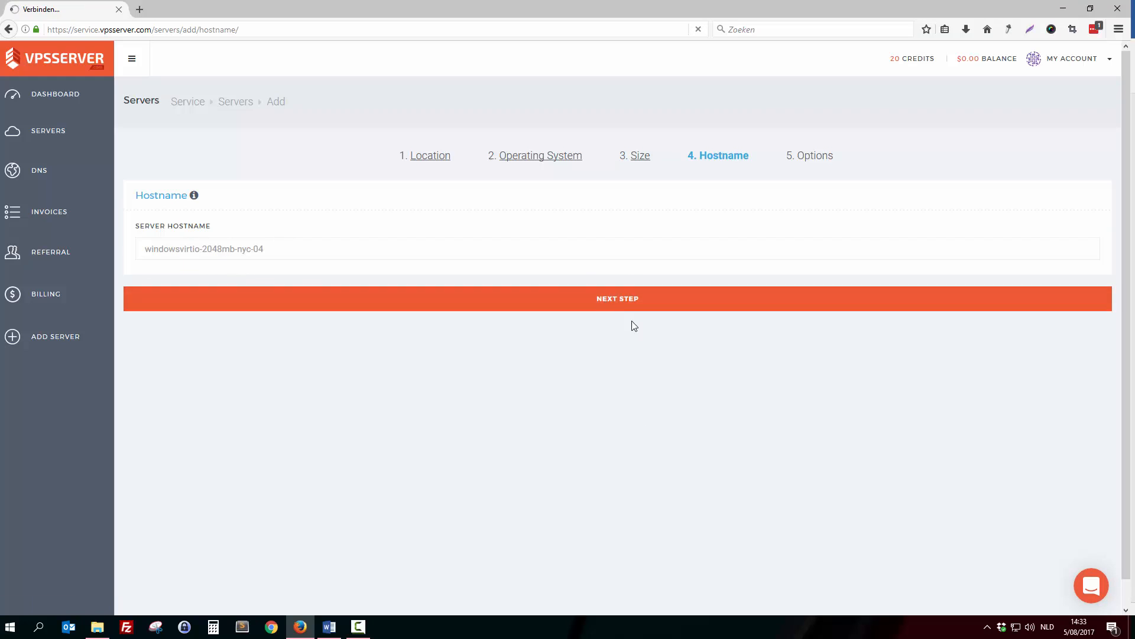
Step: Submit the order with CREATE SERVER, leaving the SLA checkbox unticked
click(617, 298)
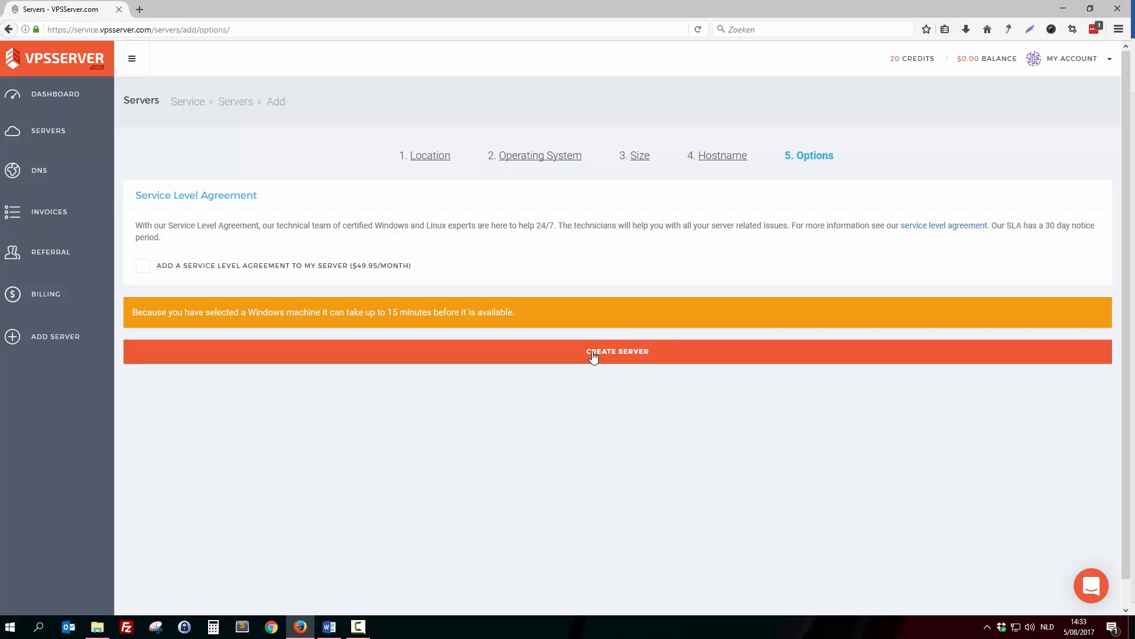
mouse_move(632, 359)
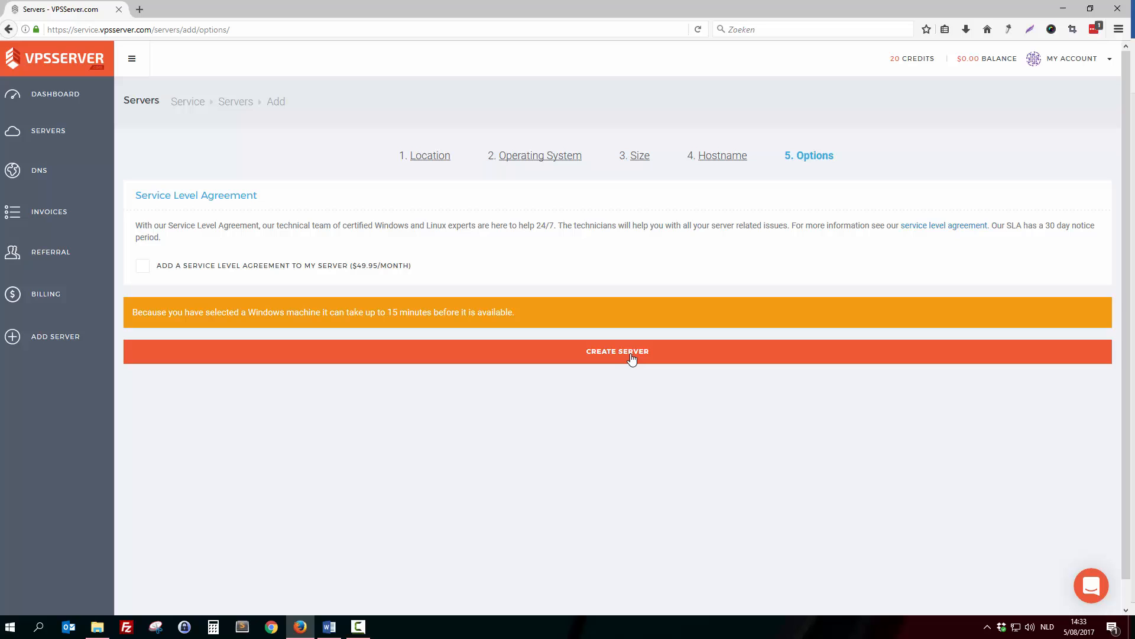
click(617, 352)
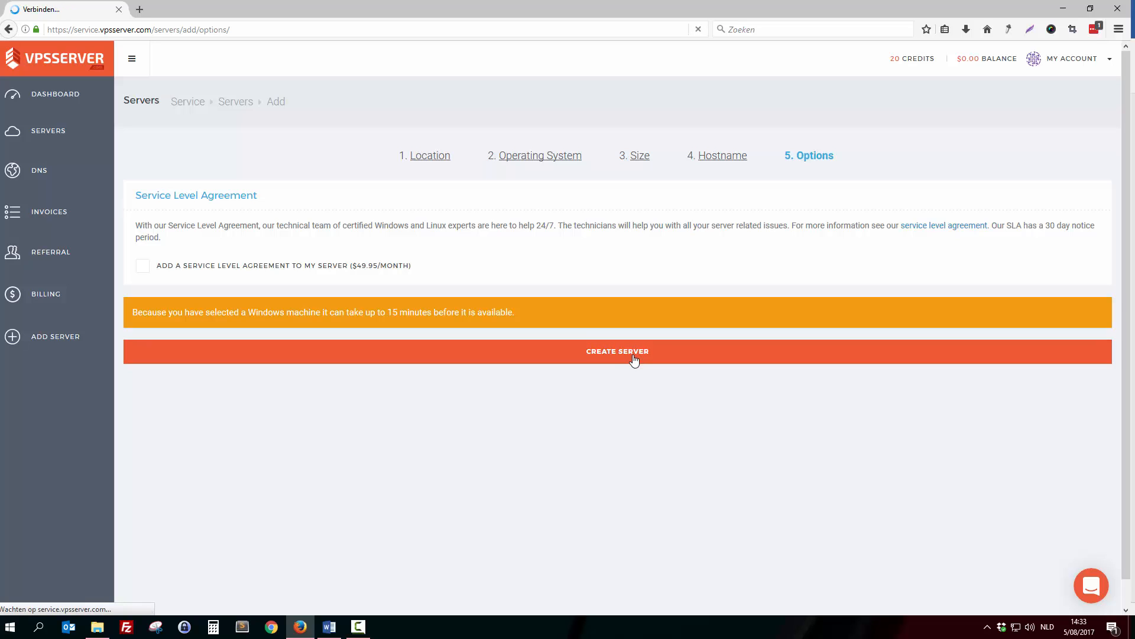
Step: Create the server and reach the thank-you page showing it building for up to 15 minutes
click(617, 351)
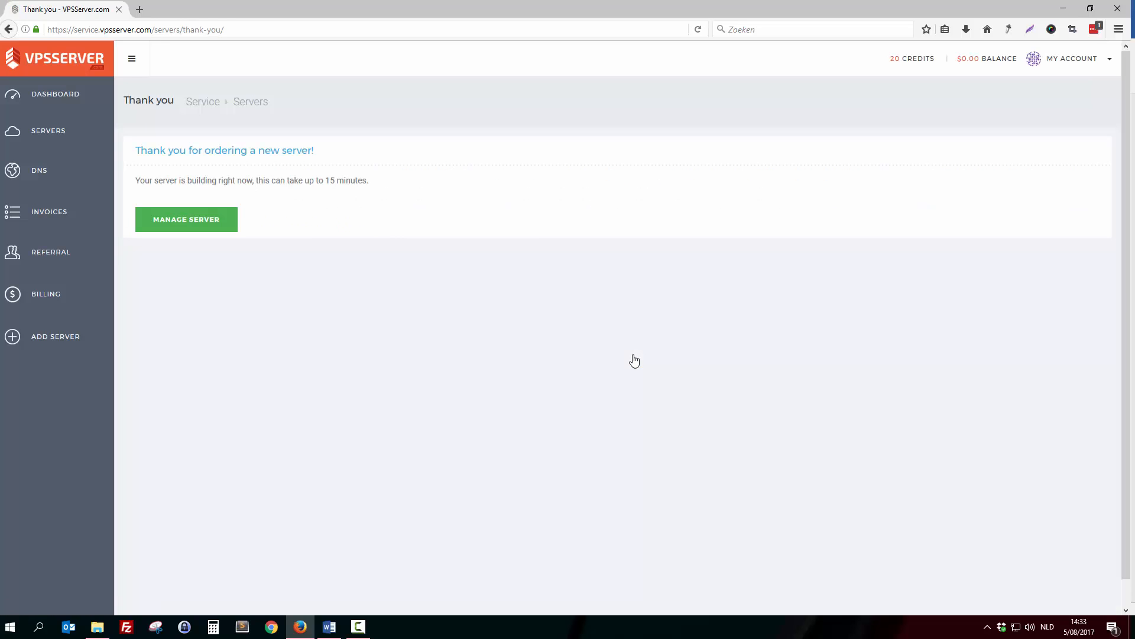
mouse_move(154, 194)
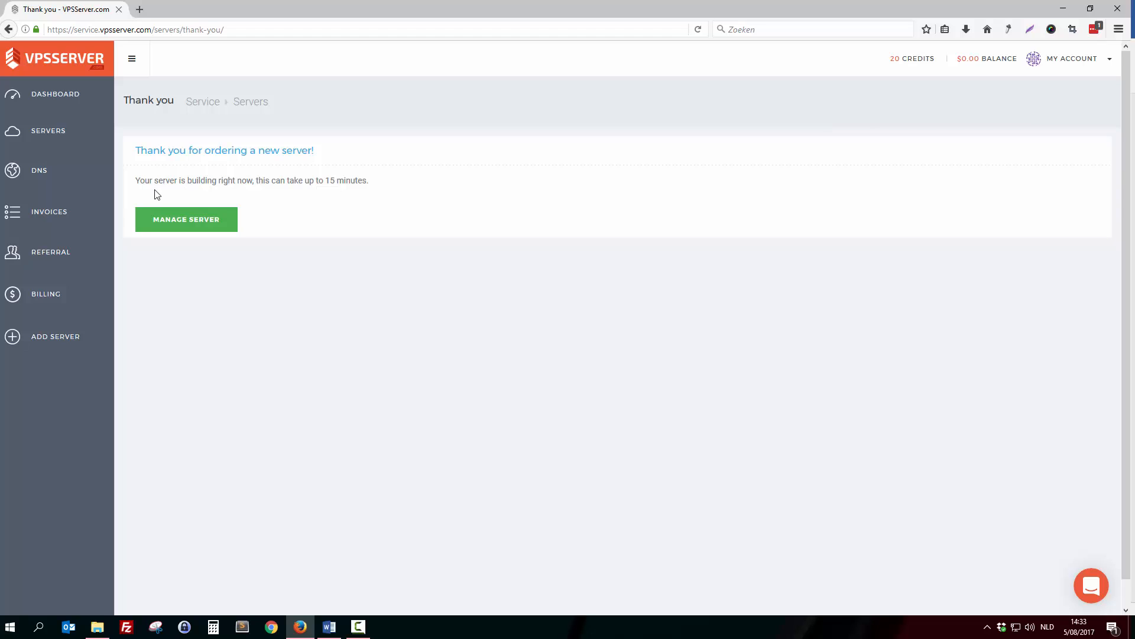
mouse_move(276, 191)
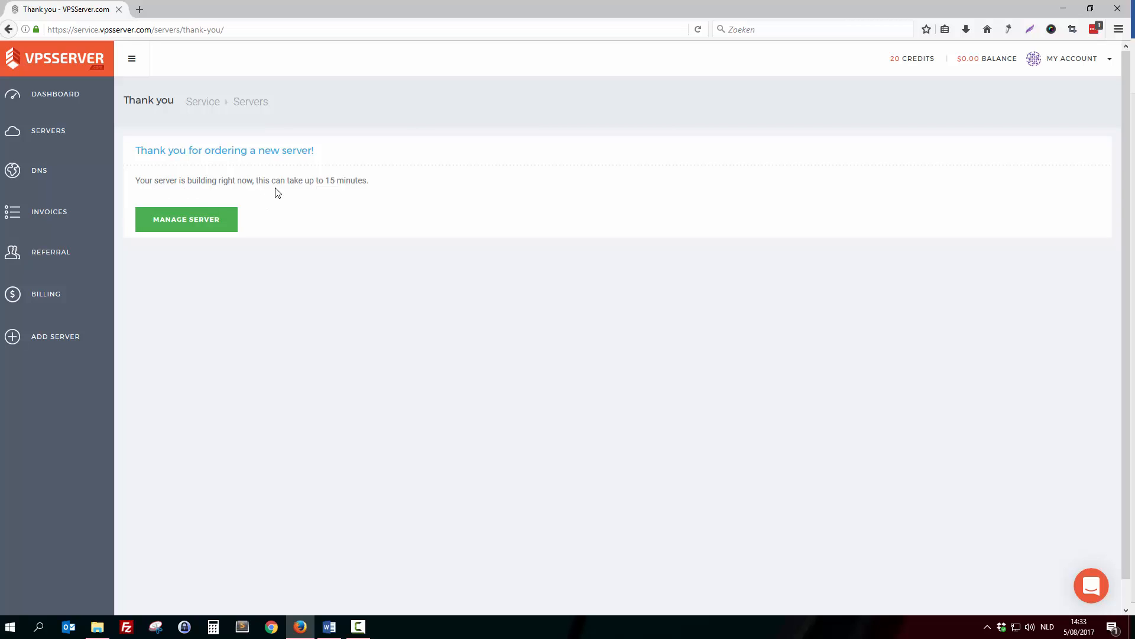
mouse_move(340, 193)
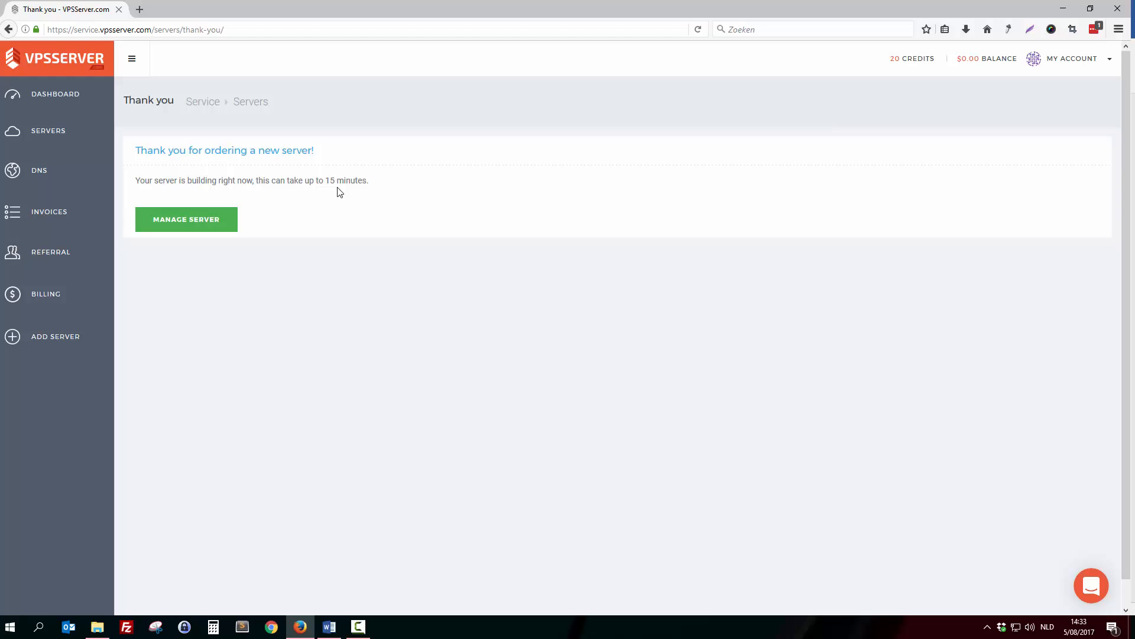
mouse_move(335, 240)
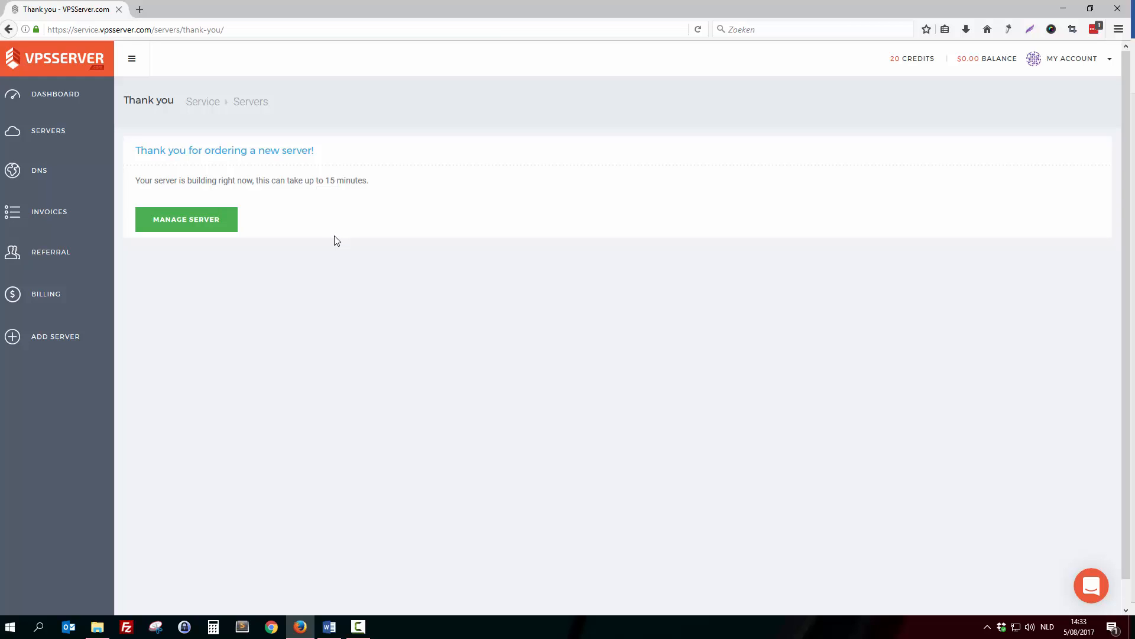
mouse_move(77, 138)
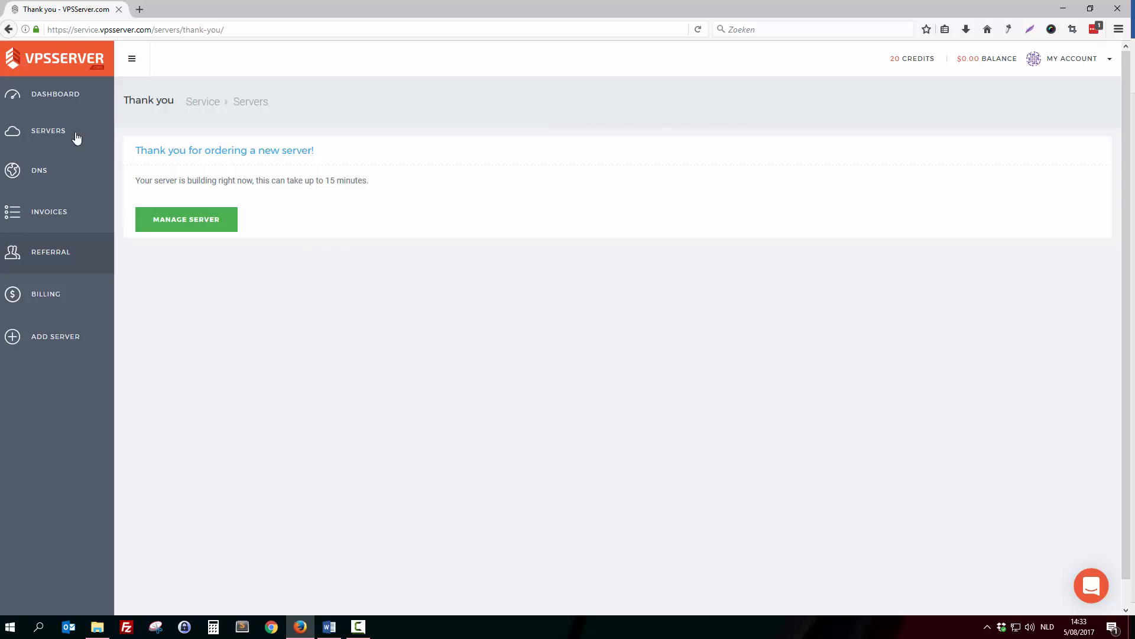
mouse_move(415, 271)
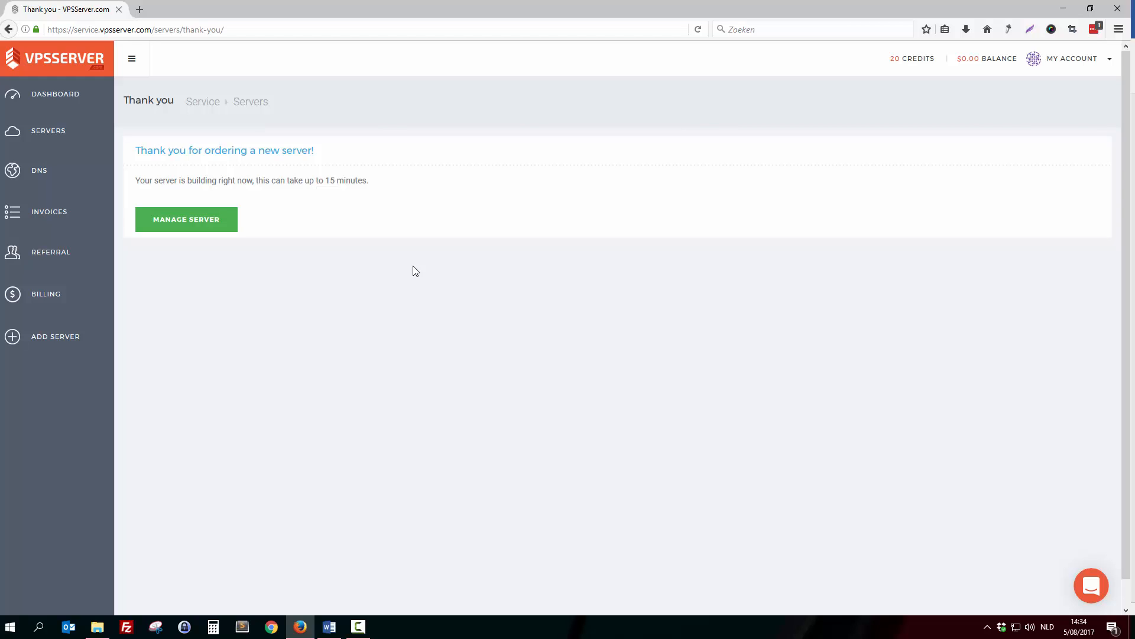
click(1090, 586)
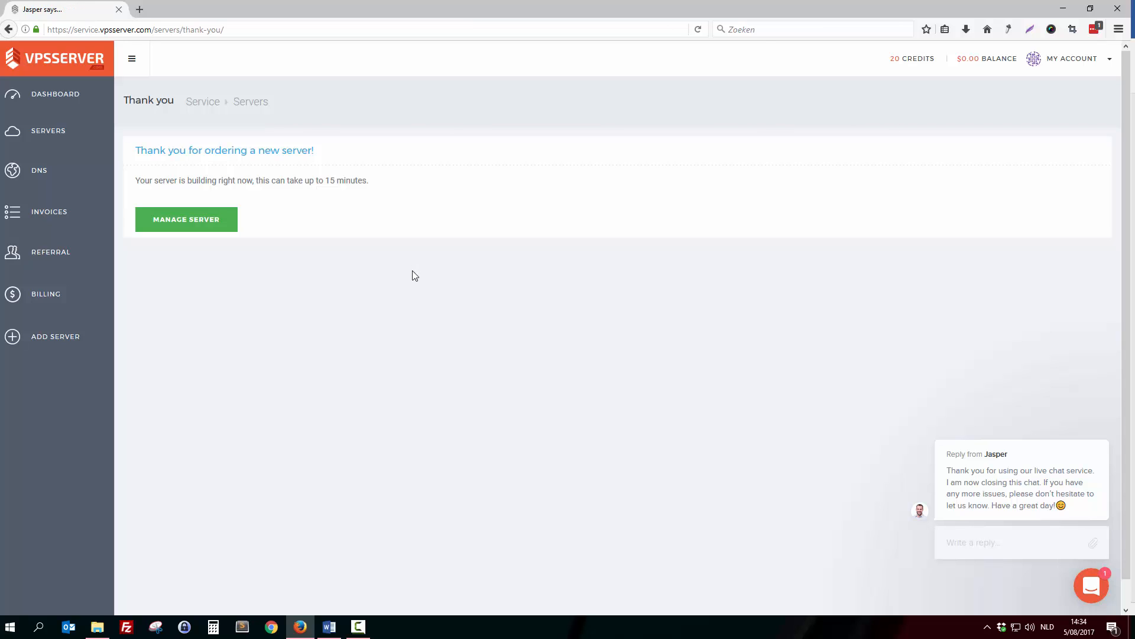
mouse_move(502, 382)
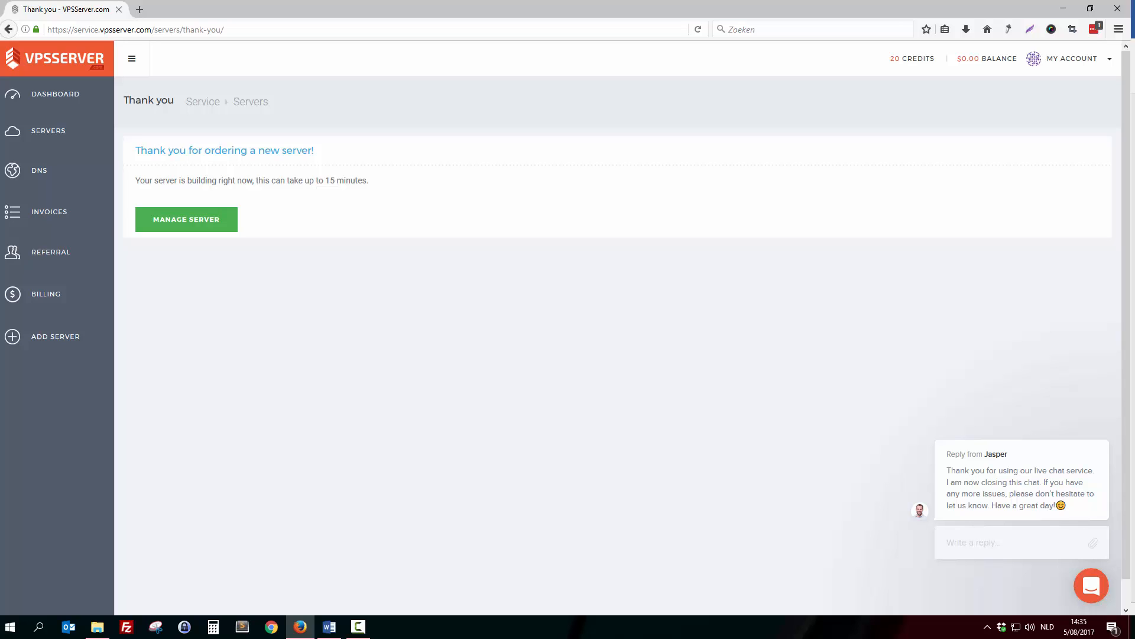
mouse_move(496, 454)
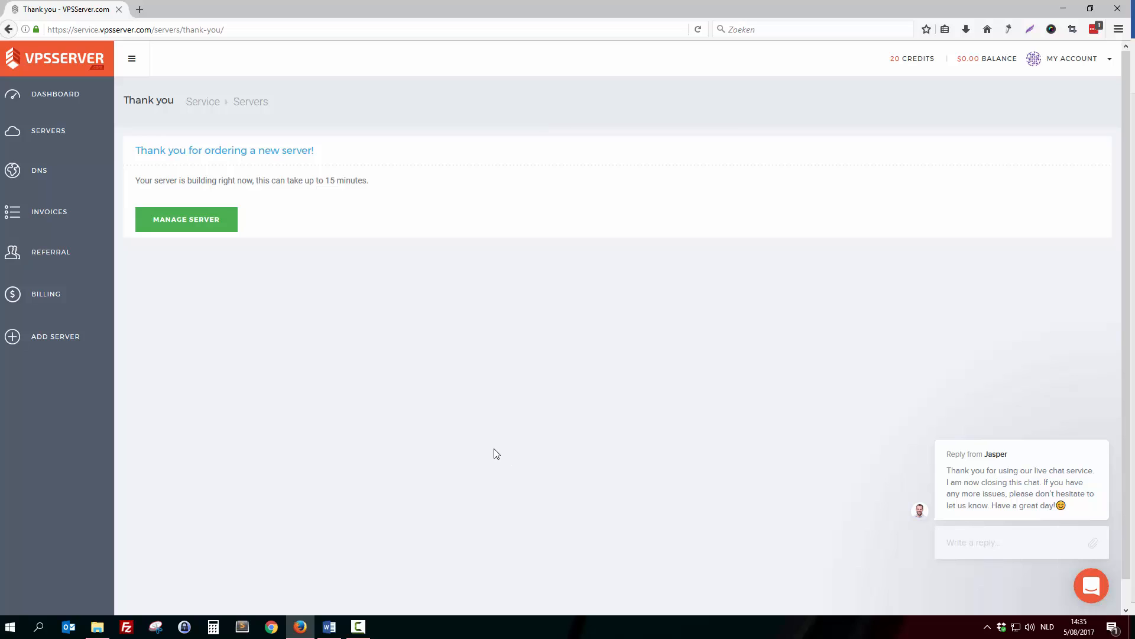